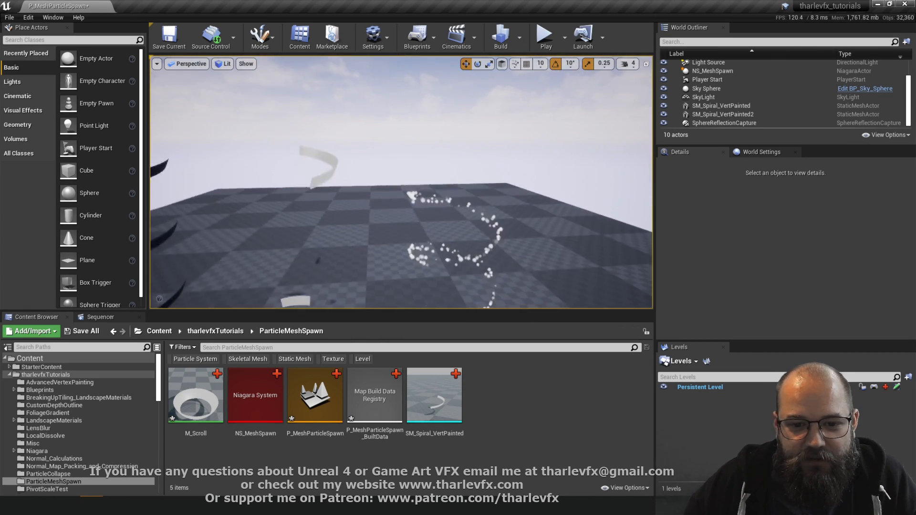
Select the existing mesh-spawn system and bring up the M_Scroll material and reference video.
left_click(725, 114)
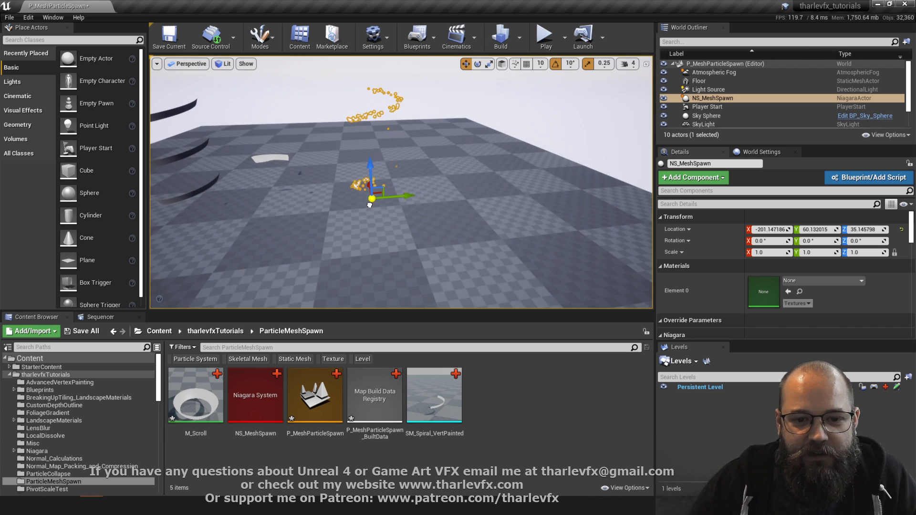
left_click(415, 263)
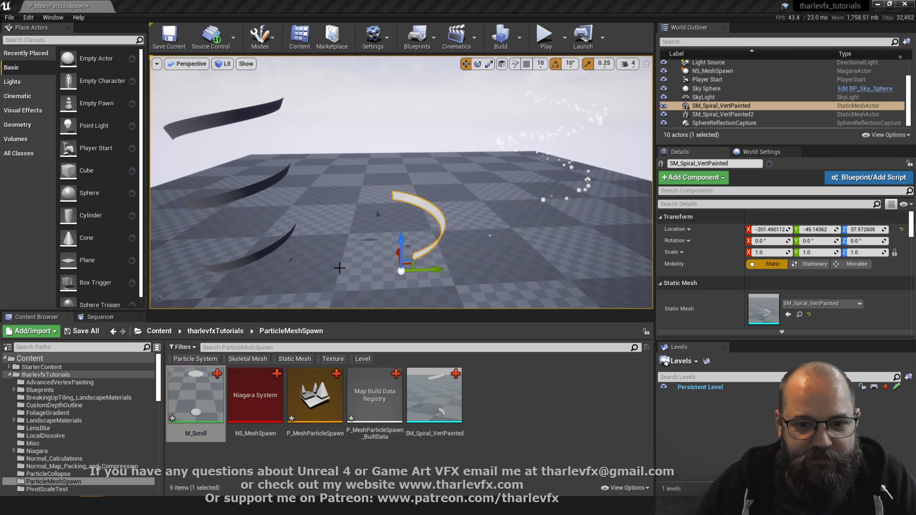
double_click(194, 394)
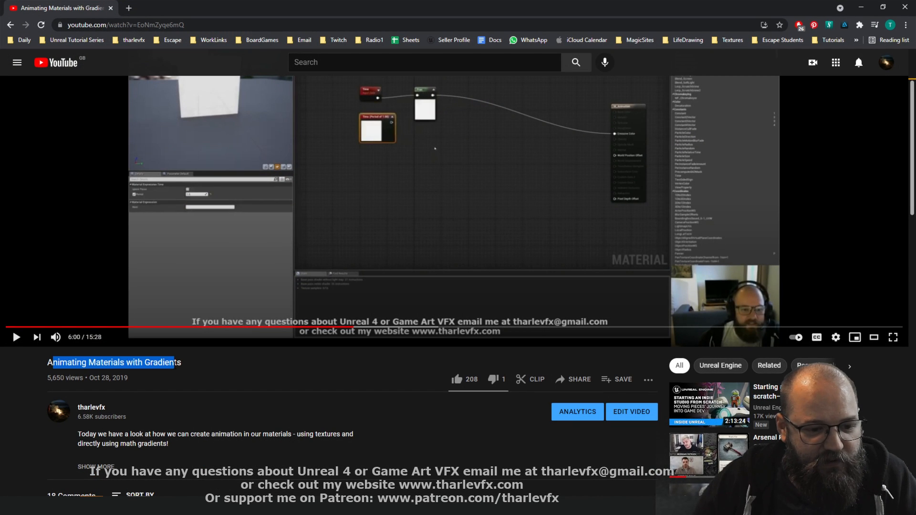
left_click(265, 302)
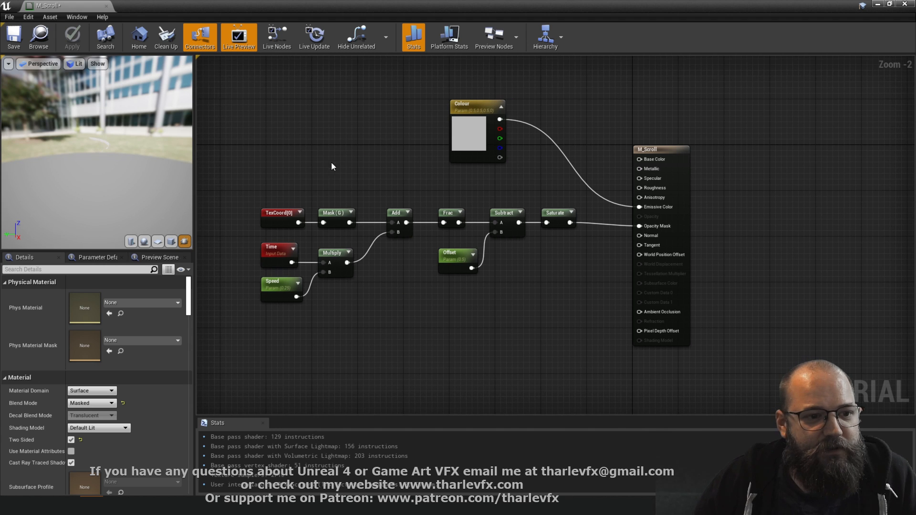
Preview the TexCoord, Add and Frac node outputs on the spiral mesh.
left_click(283, 219)
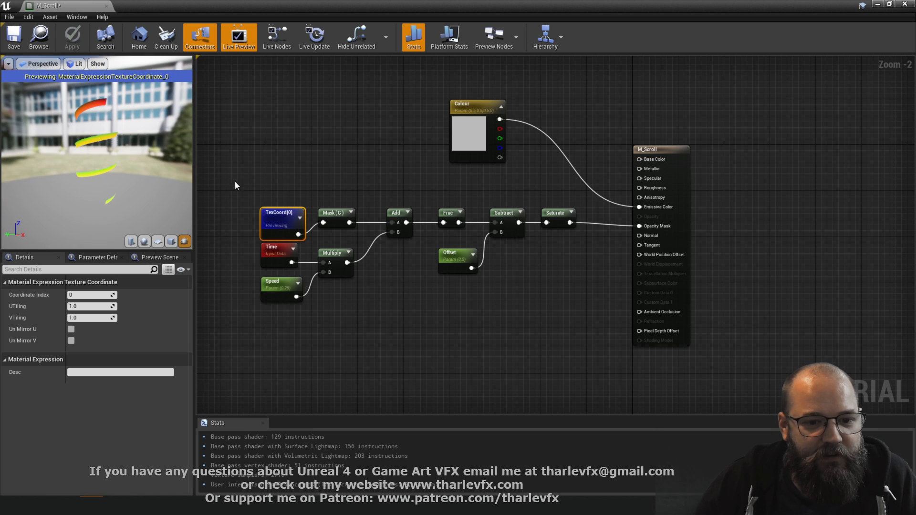
left_click(336, 212)
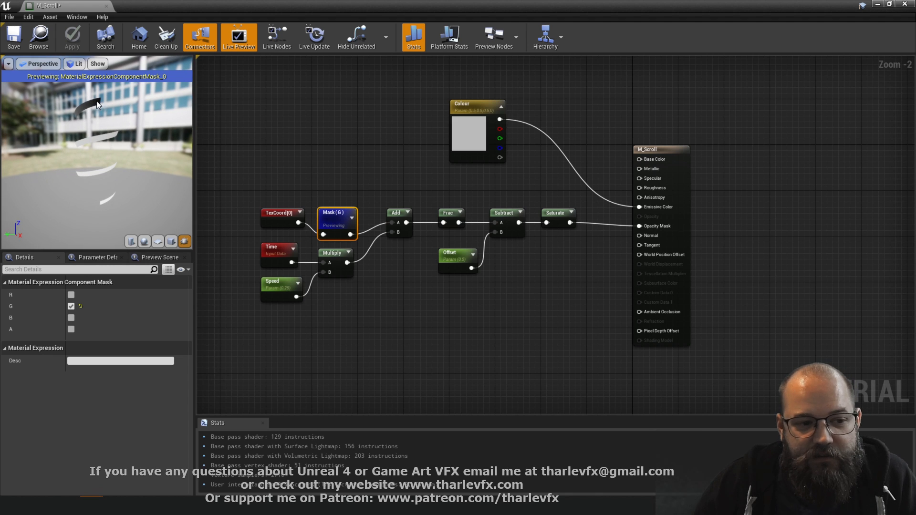
mouse_move(102, 202)
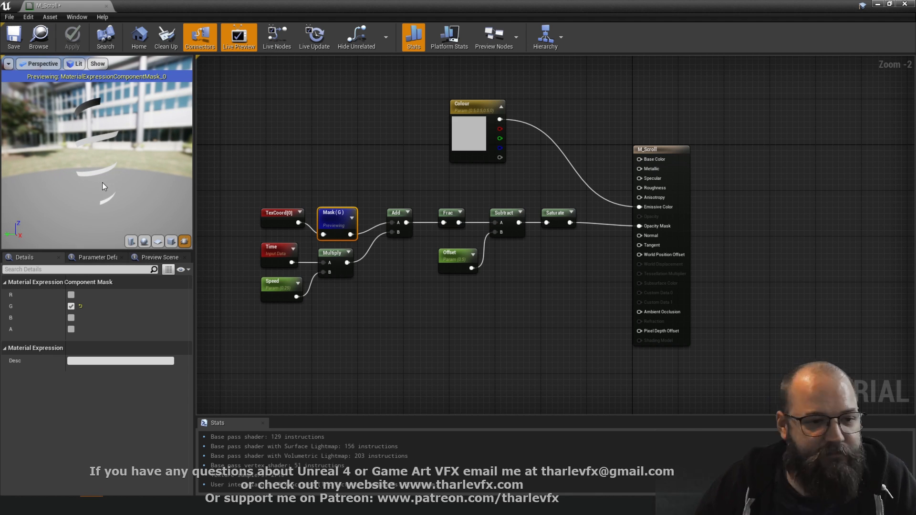
mouse_move(96, 178)
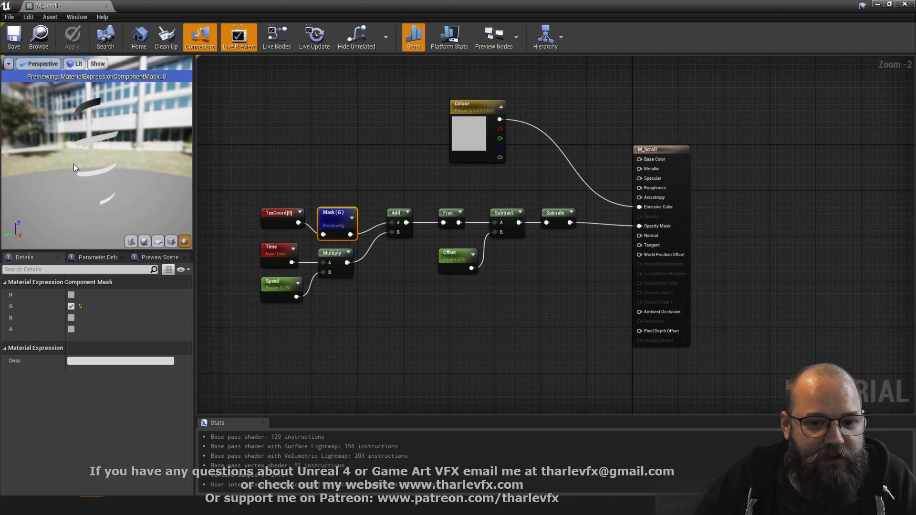
left_click(395, 212)
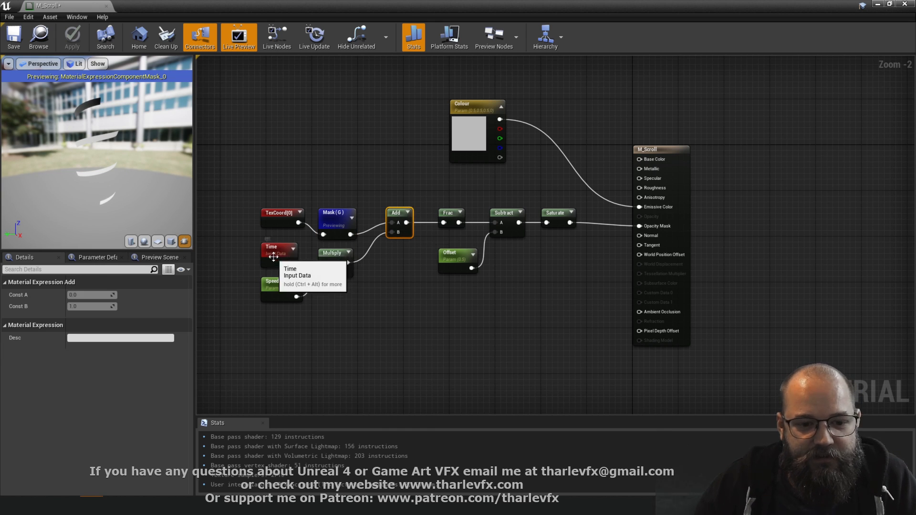
mouse_move(379, 188)
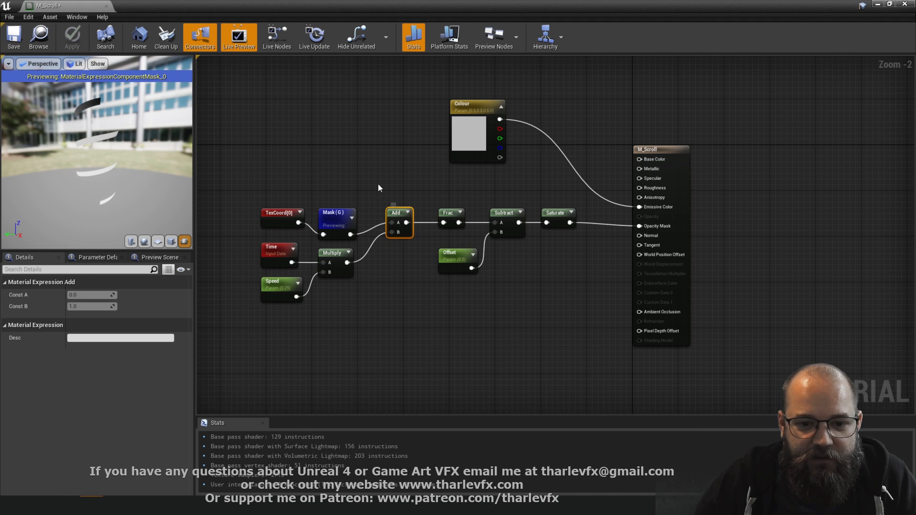
double_click(401, 212)
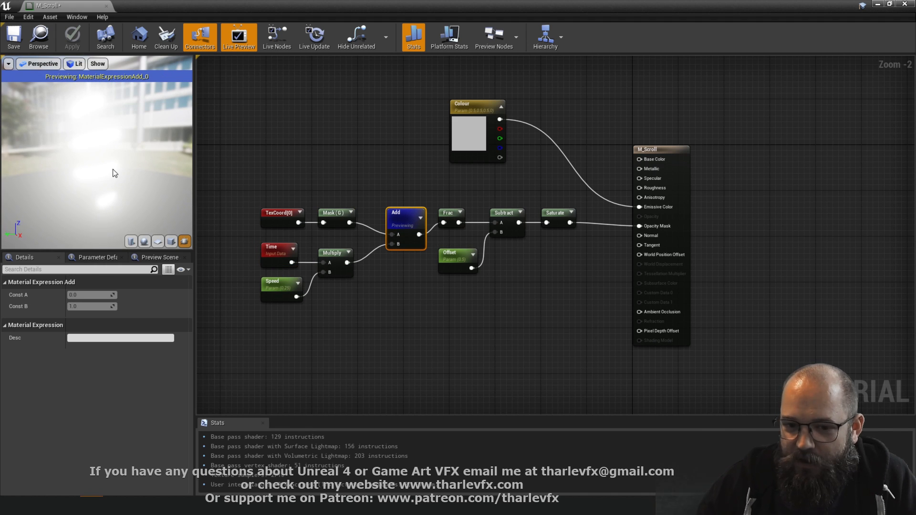
mouse_move(98, 131)
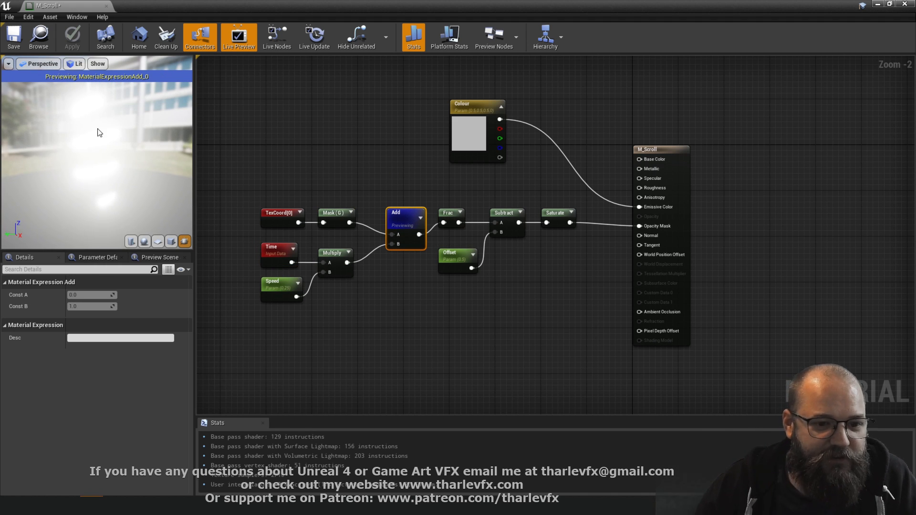
mouse_move(317, 244)
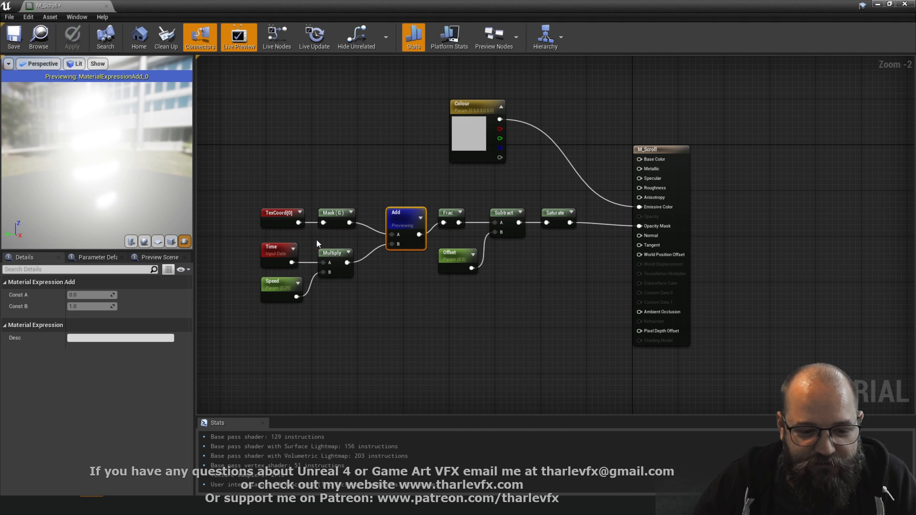
mouse_move(410, 224)
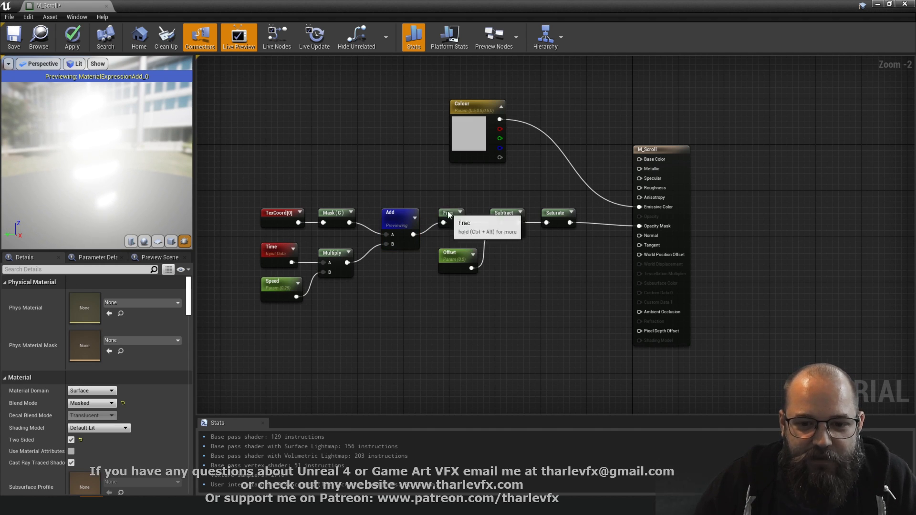
left_click(449, 212)
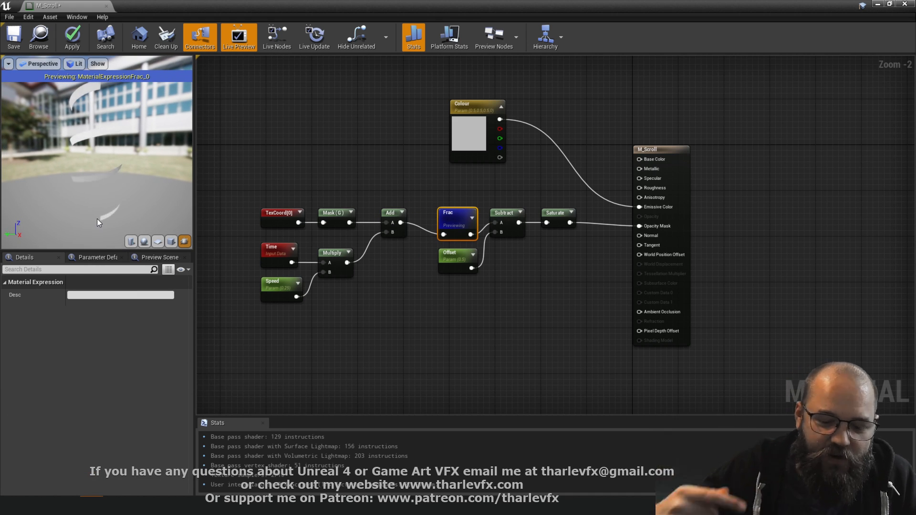
mouse_move(465, 226)
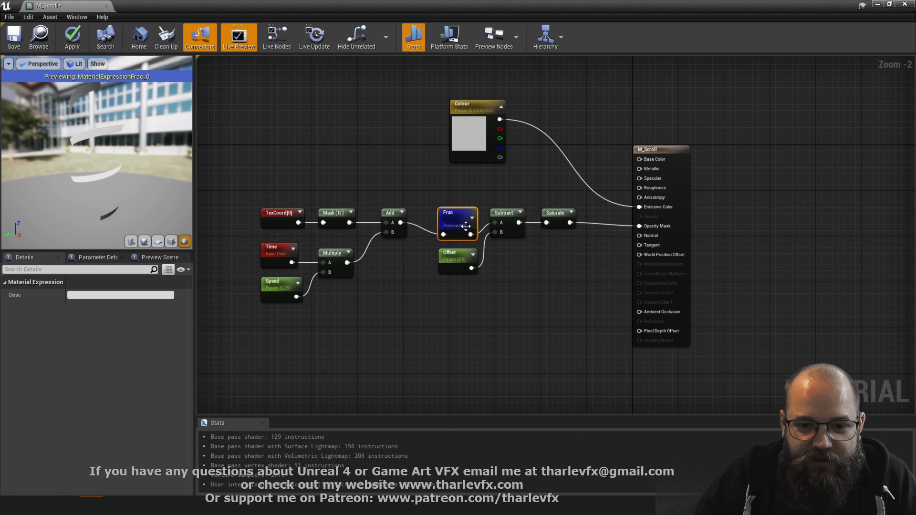
mouse_move(410, 191)
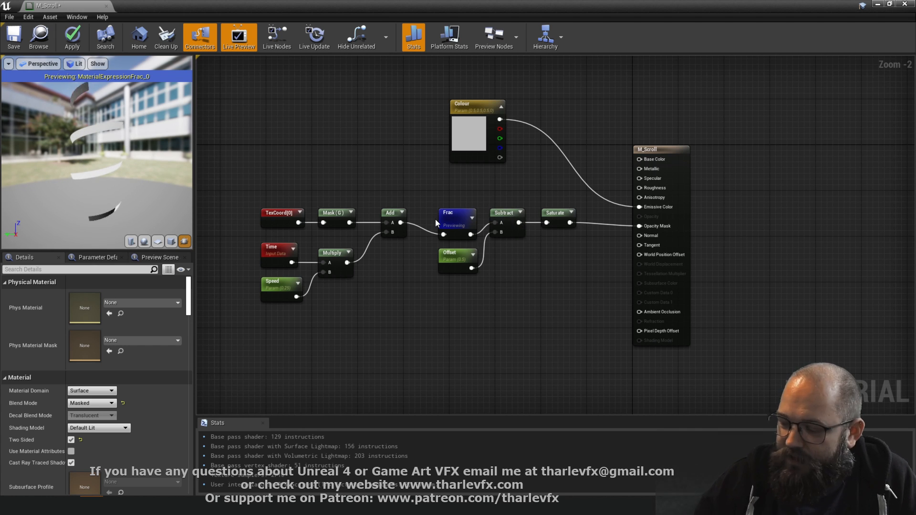
Inspect the Frac, Offset and texture-coordinate nodes, then clear the selection.
left_click(446, 212)
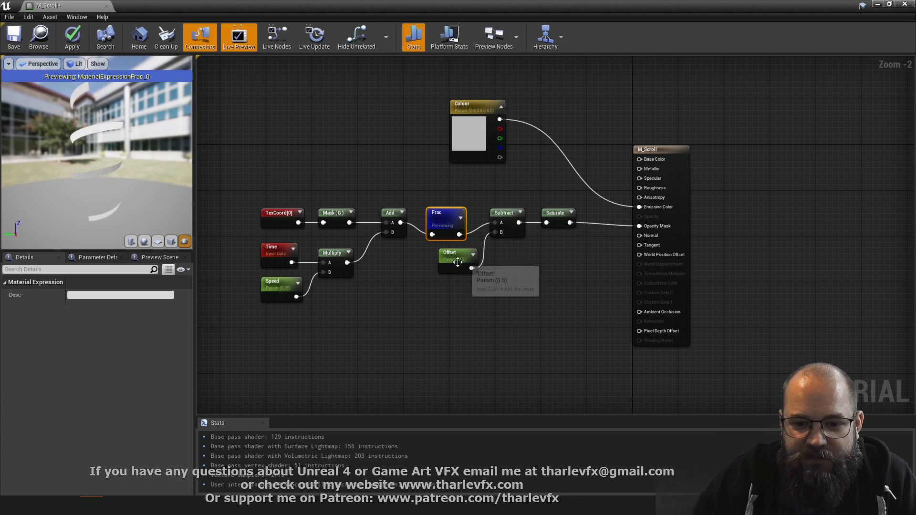
left_click(506, 212)
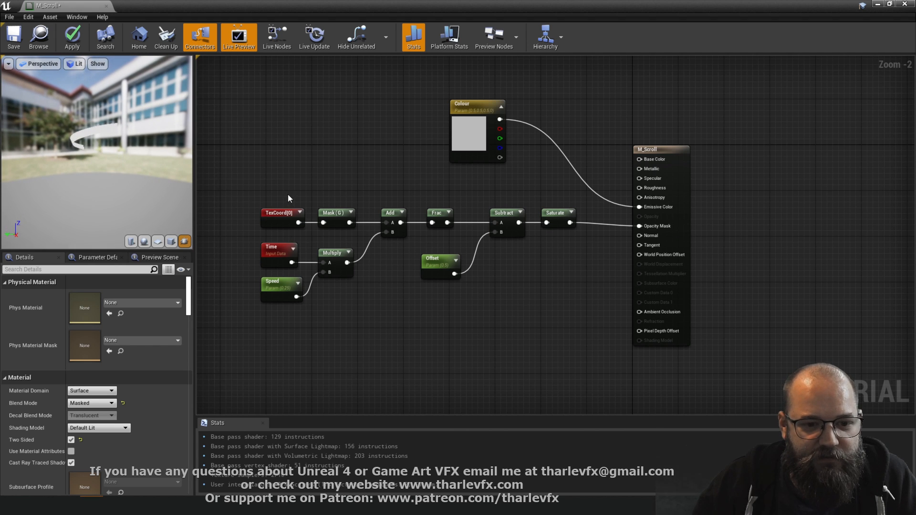
left_click(282, 212)
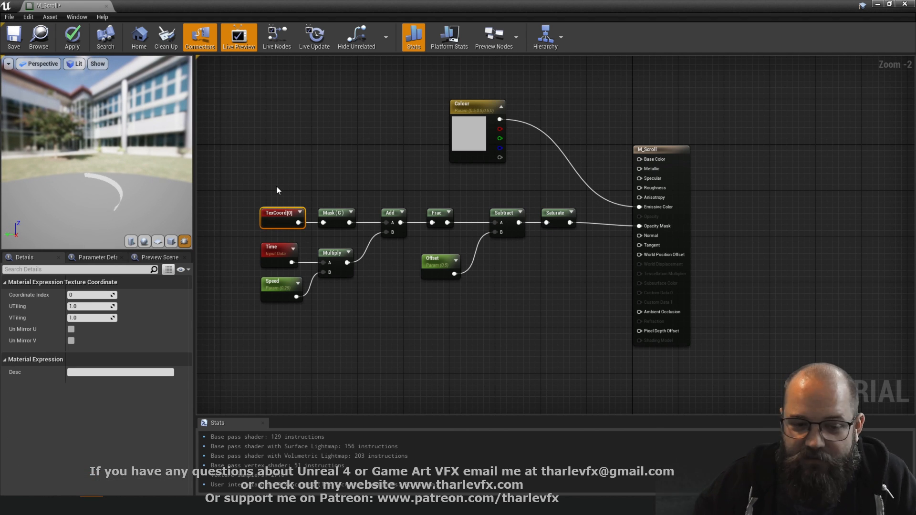
mouse_move(390, 260)
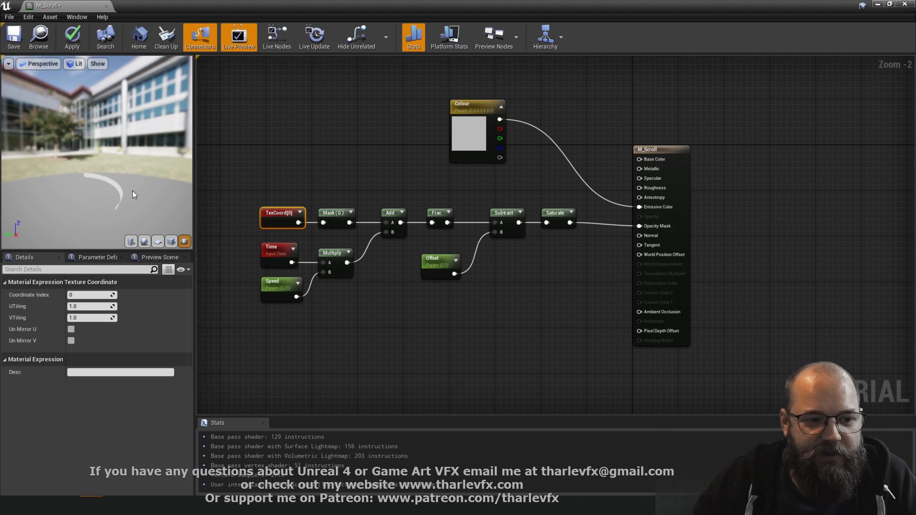
left_click(297, 166)
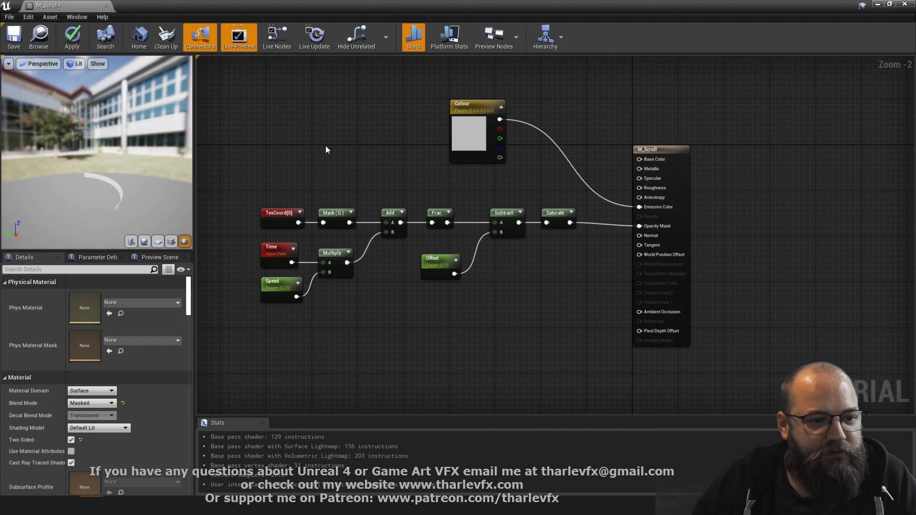
mouse_move(13, 37)
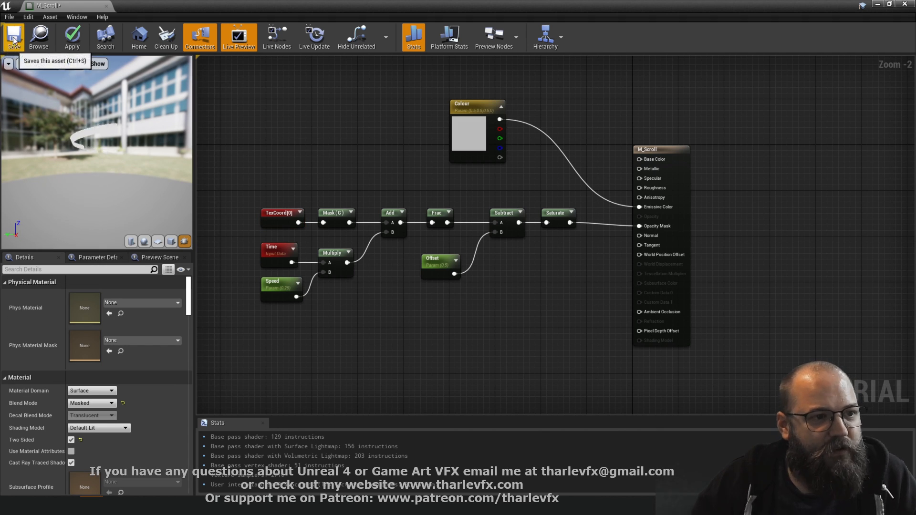
Save M_Scroll and create the NS_Class_MeshSpawn Niagara system from selected emitters.
left_click(13, 38)
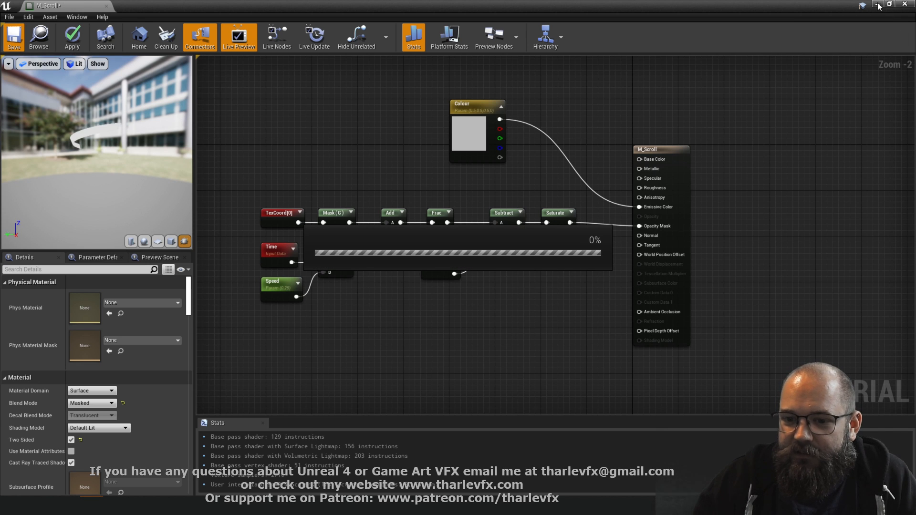
left_click(13, 37)
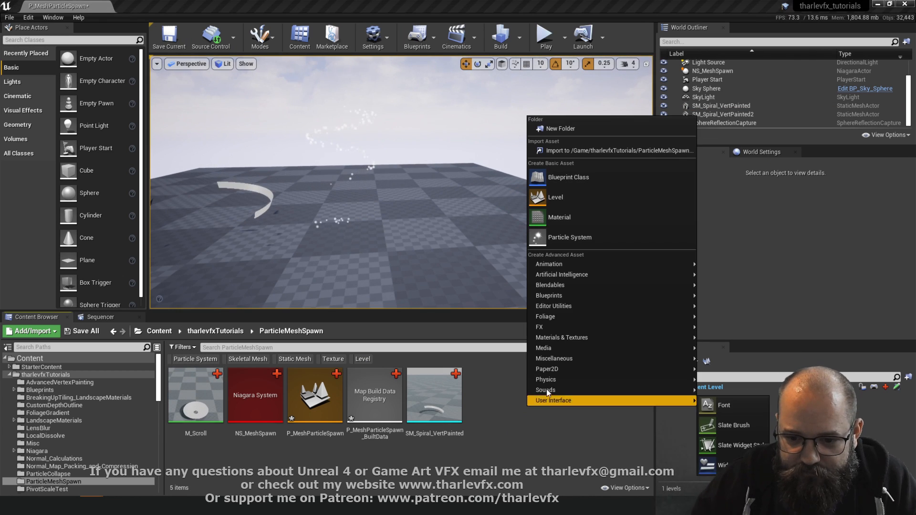
mouse_move(540, 326)
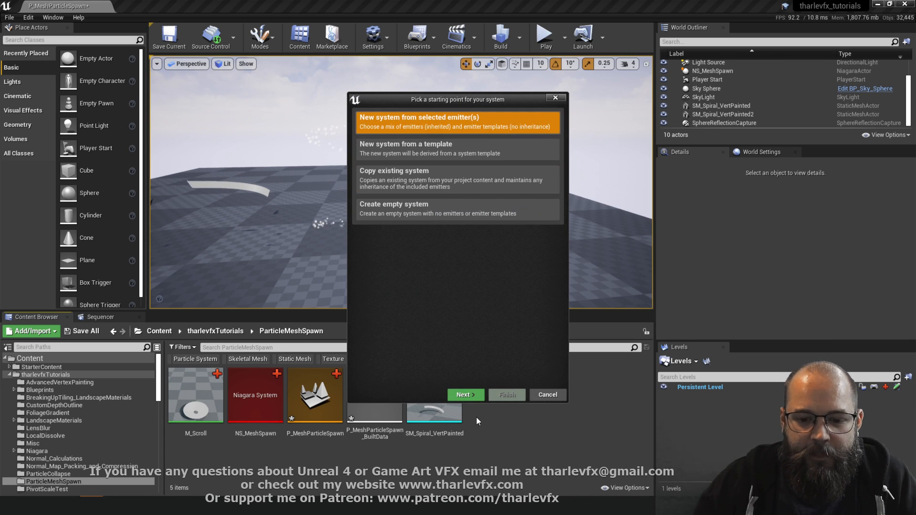
left_click(465, 394)
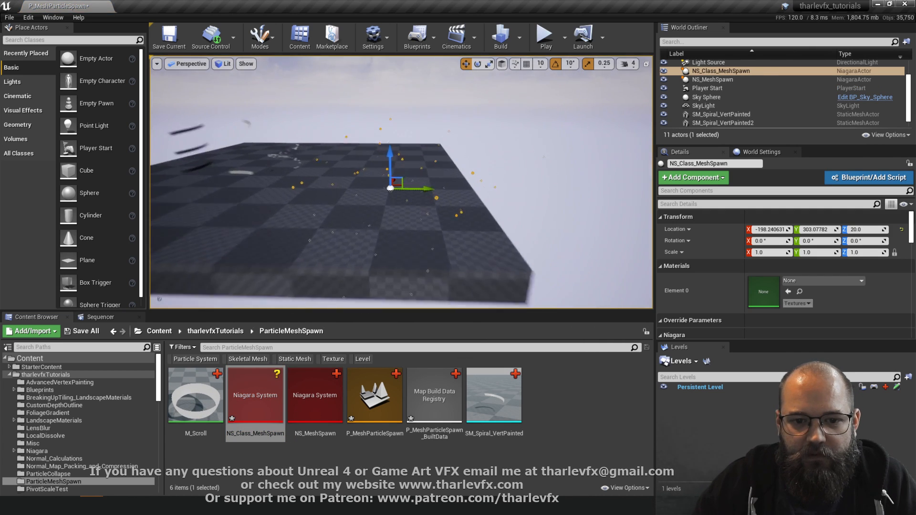
Disable the Curl Noise Force module in NS_Class_MeshSpawn.
double_click(255, 394)
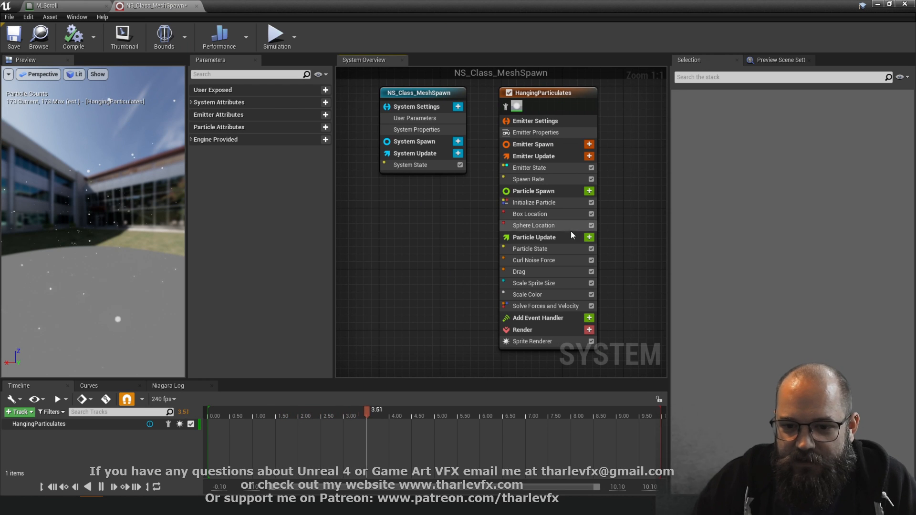
left_click(530, 212)
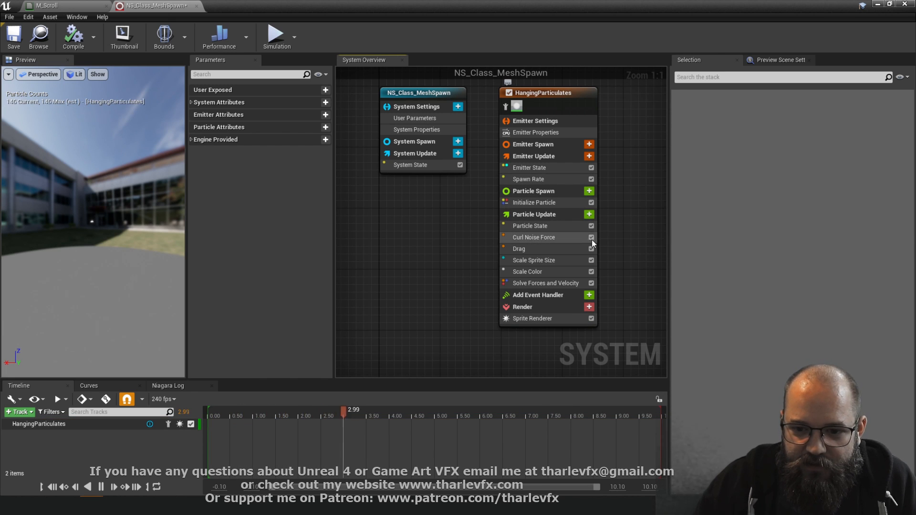
left_click(591, 238)
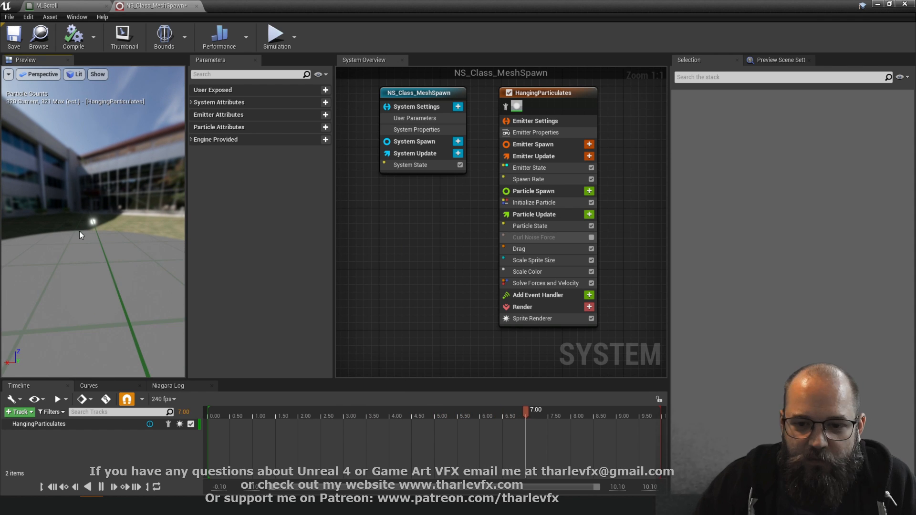
Set particle lifetime to 0.5–1.0 s and raise the spawn rate to 500.
left_click(528, 179)
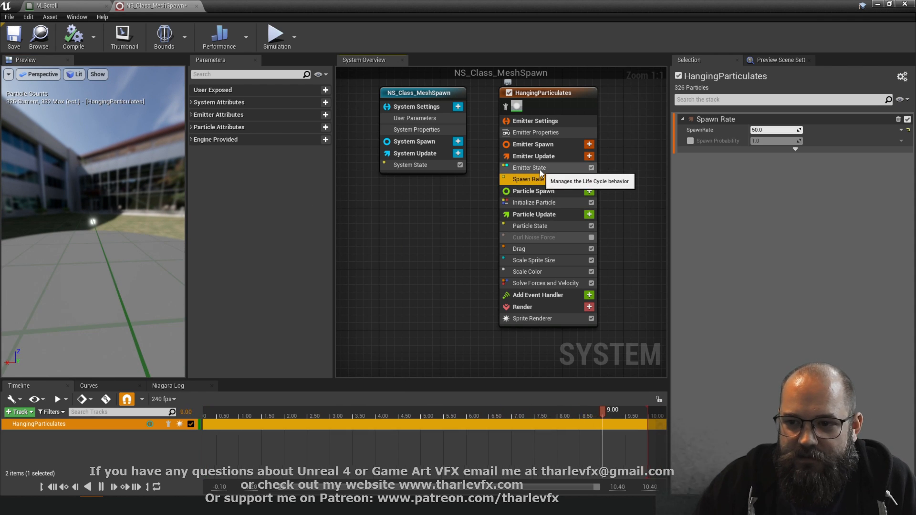
left_click(532, 202)
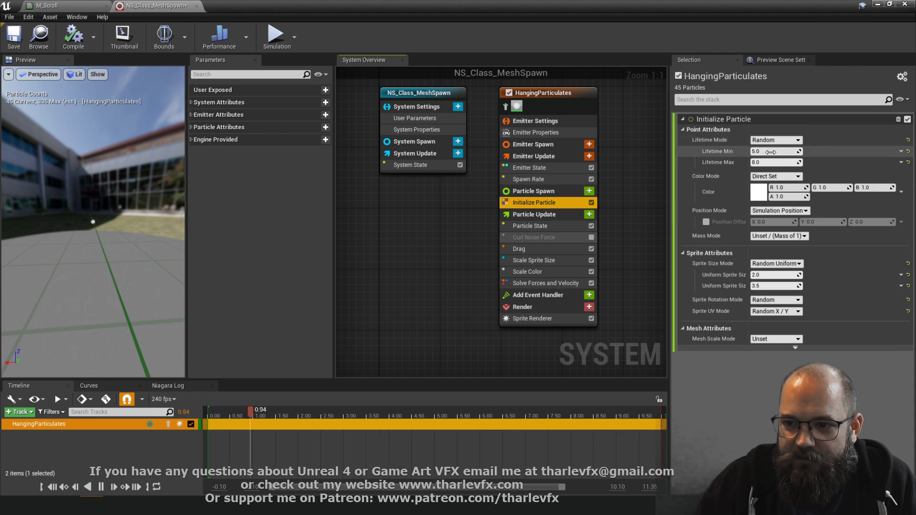
left_click(772, 151)
type("0.5")
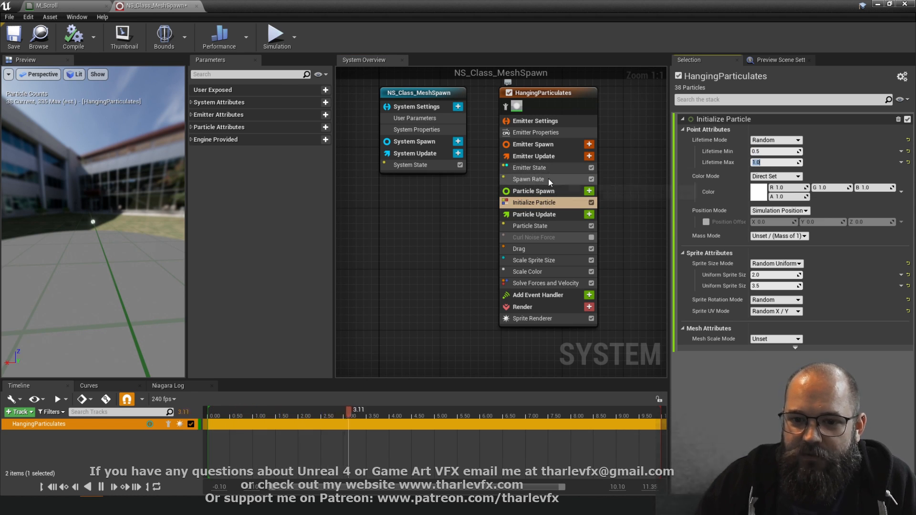
left_click(527, 178)
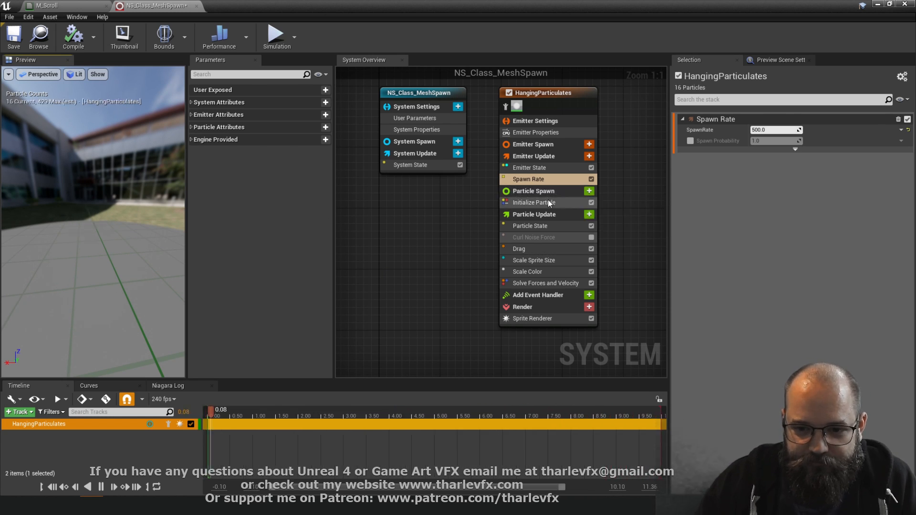
Add Sample Static Mesh to particle spawn with SM_Spiral_VertPainted as default mesh.
left_click(532, 190)
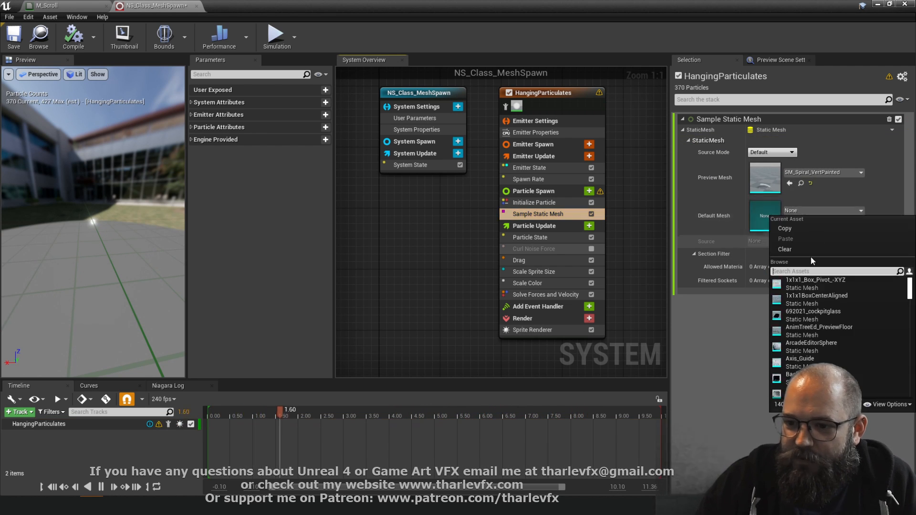
type("spiral")
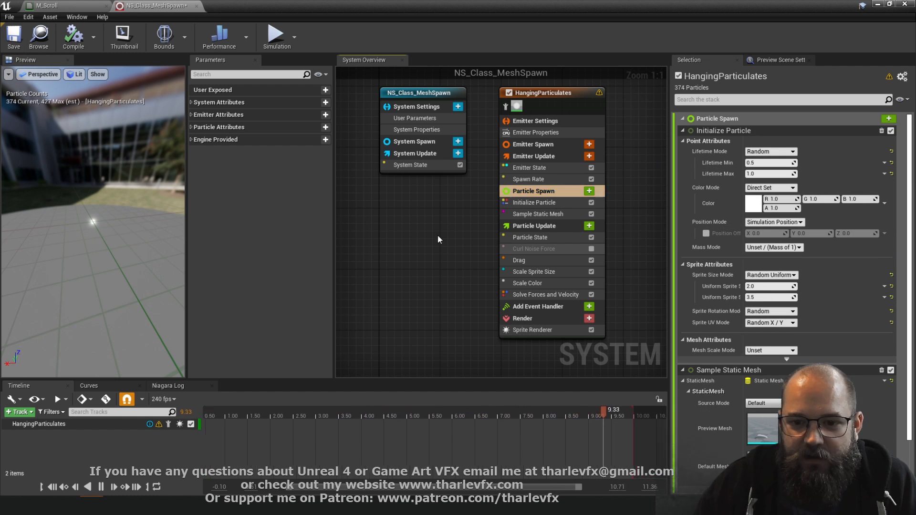
left_click(536, 212)
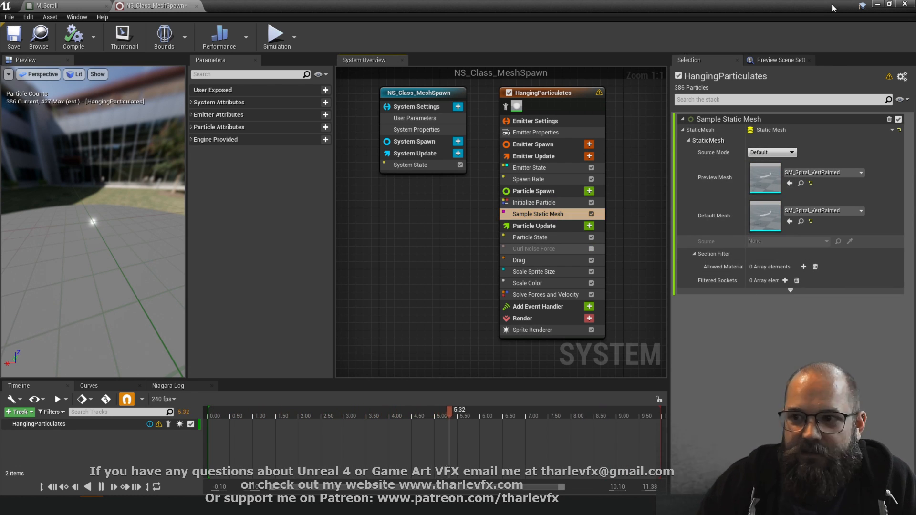
Enable Allow CPUAccess on SM_Spiral_VertPainted and return to the particle system.
left_click(64, 5)
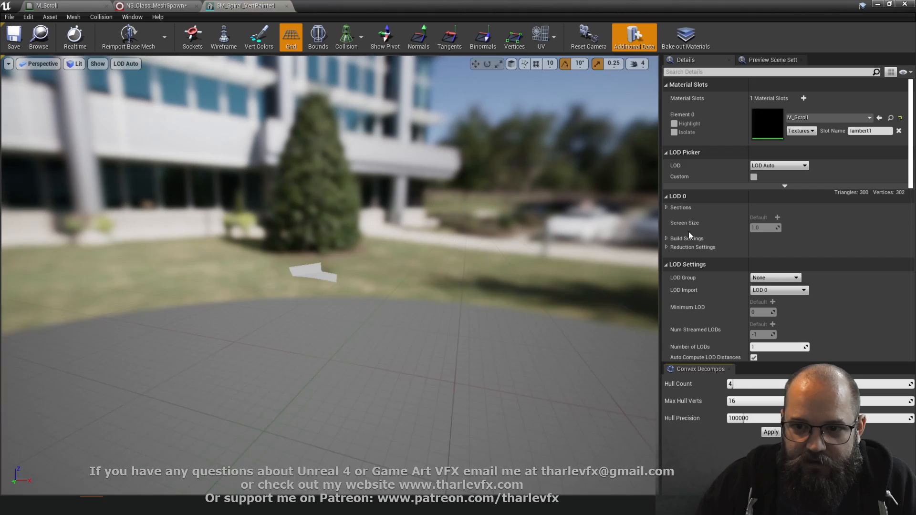
type("cpu")
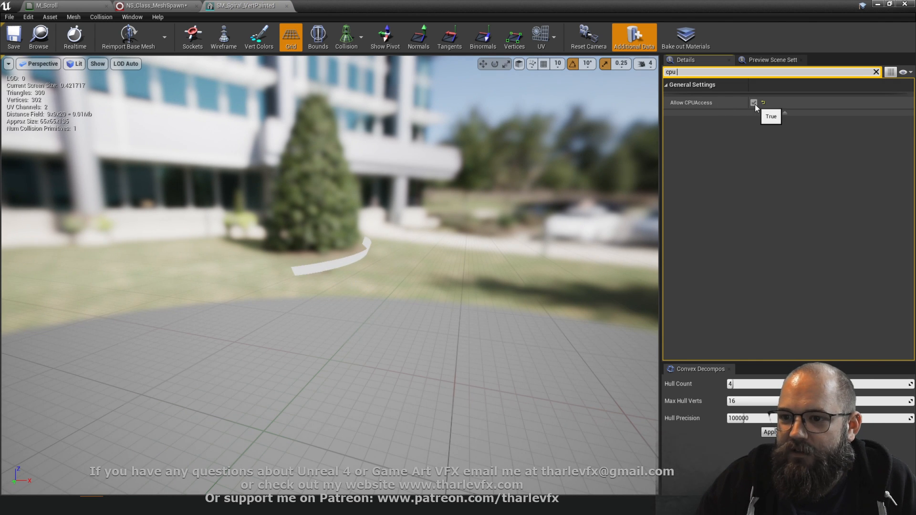
left_click(754, 102)
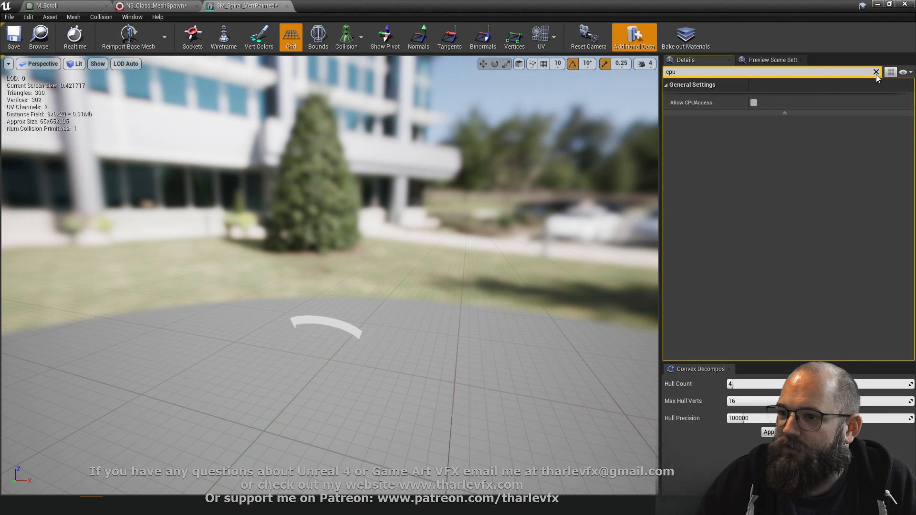
left_click(876, 71)
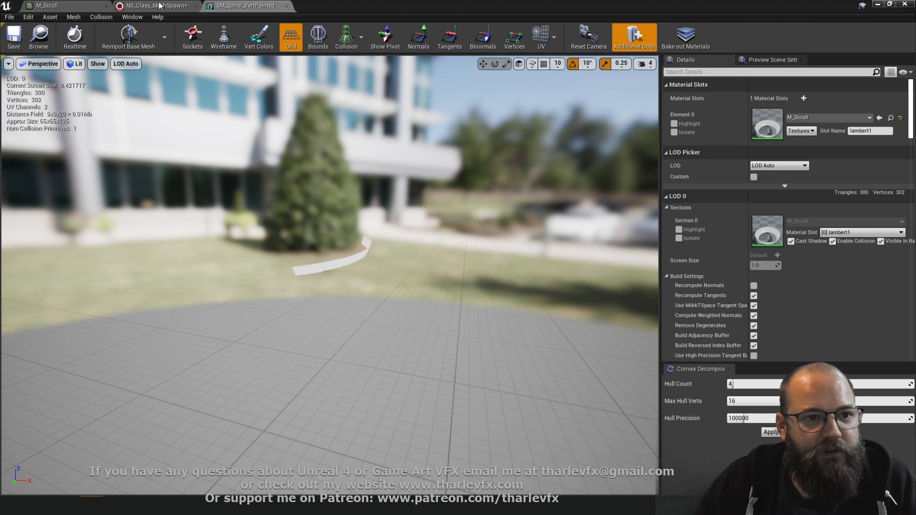
left_click(156, 6)
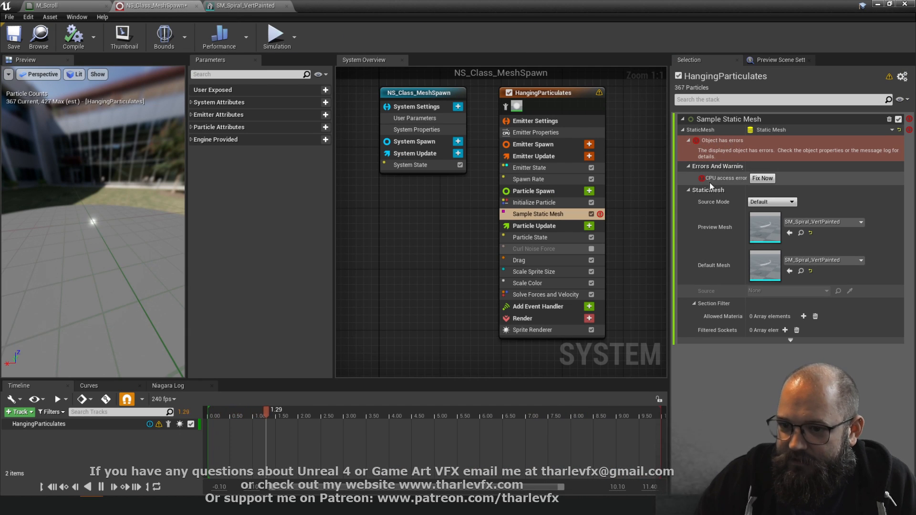
mouse_move(762, 179)
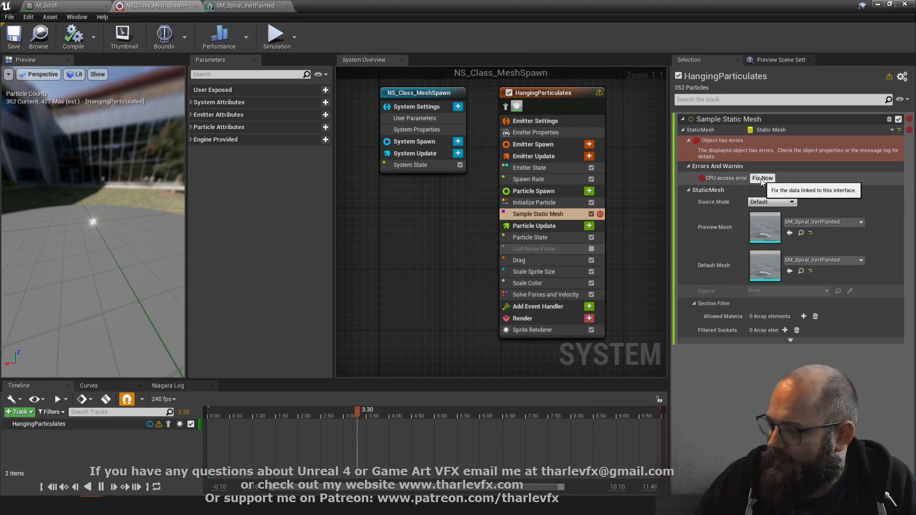
Resolve the Sample Static Mesh CPU access error via Fix Now and verify the mesh setting.
left_click(246, 5)
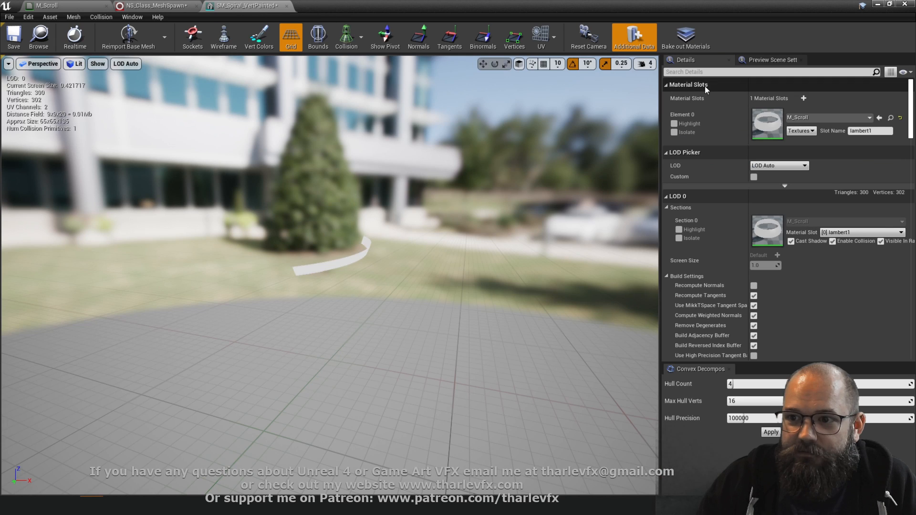
type("cpu")
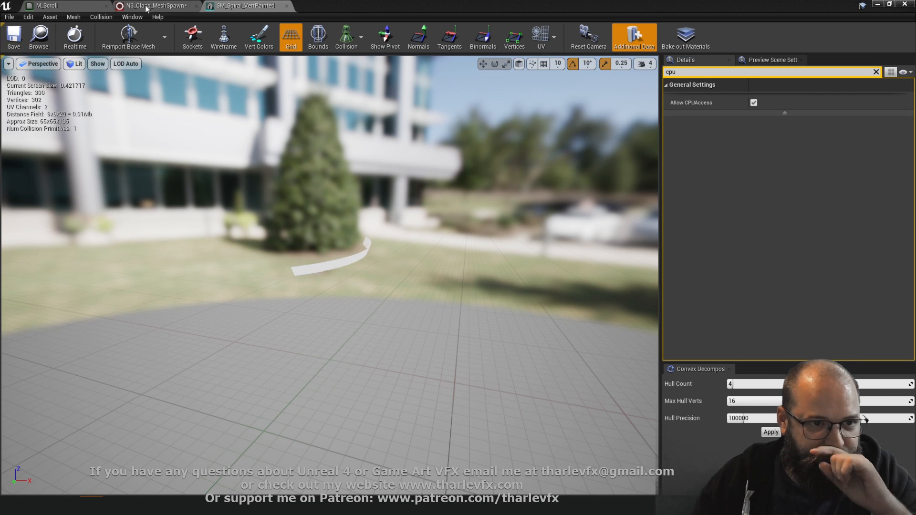
left_click(155, 6)
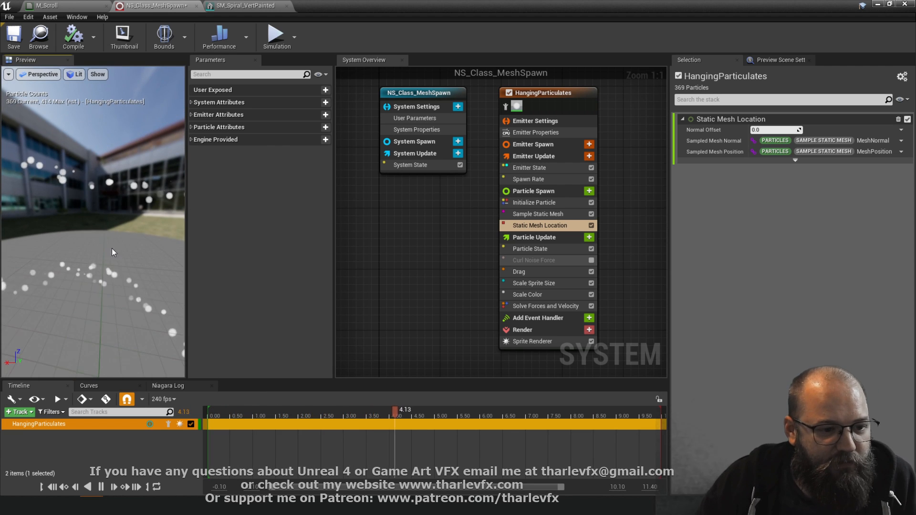
Orbit the preview to check particles tracing the spiral shape.
left_click_drag(397, 410, 485, 409)
type("k")
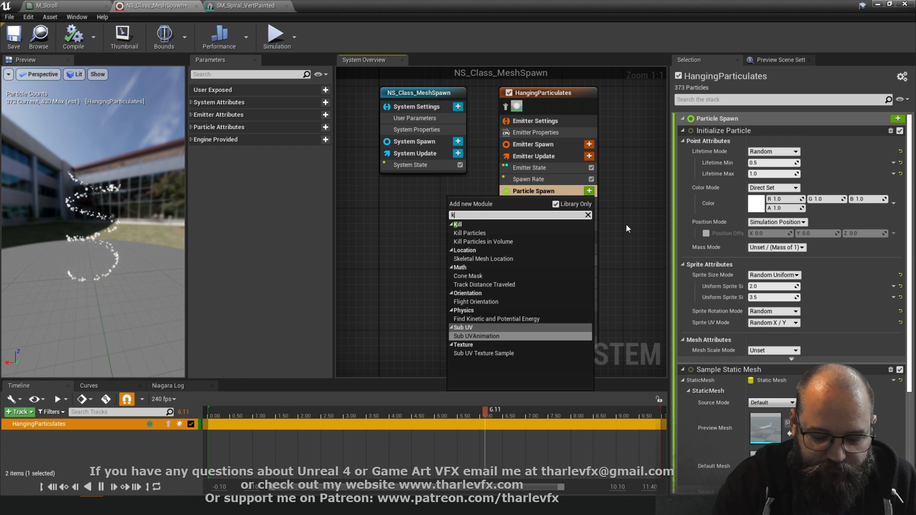
Add Kill Particles driven by Set Bool by Float Comparison, A greater than B.
left_click(469, 233)
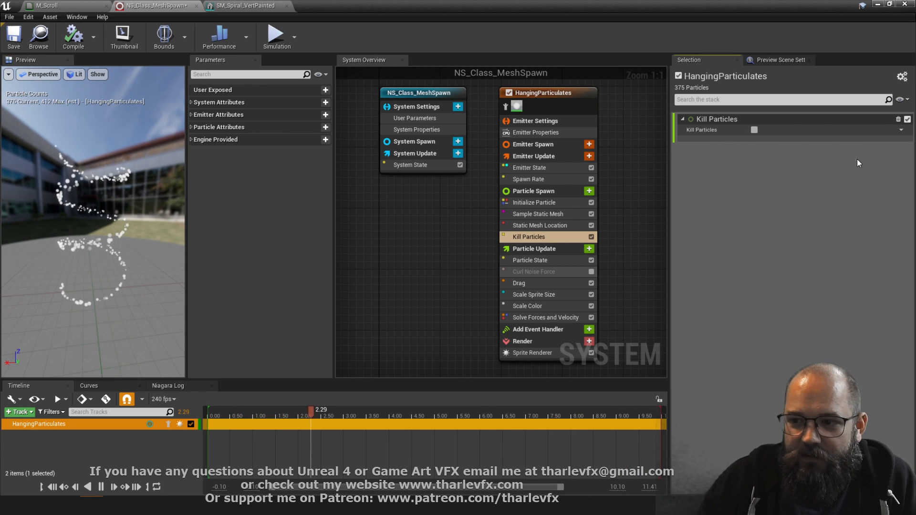
left_click(753, 130)
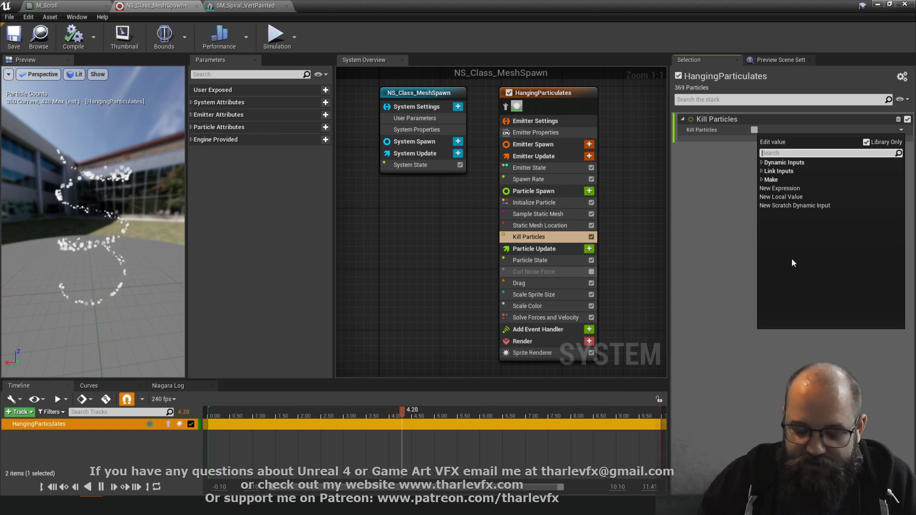
type("bool")
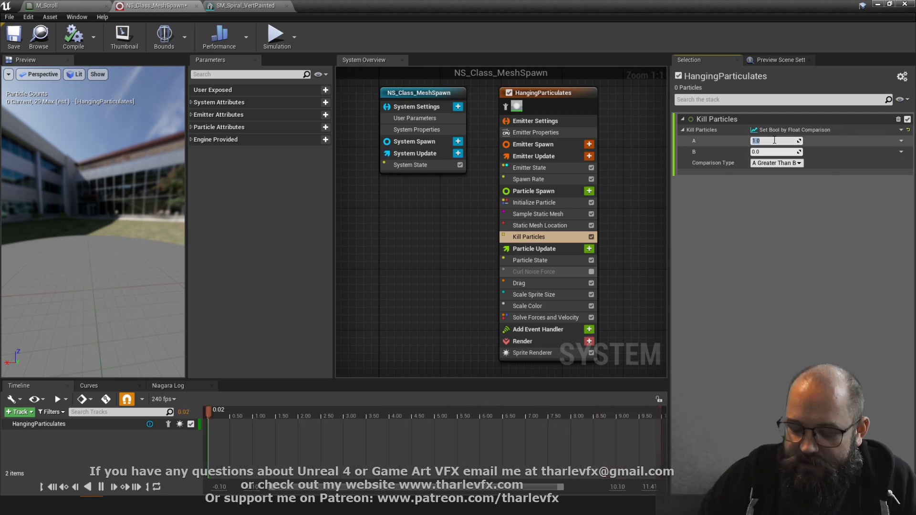
type("-1.0")
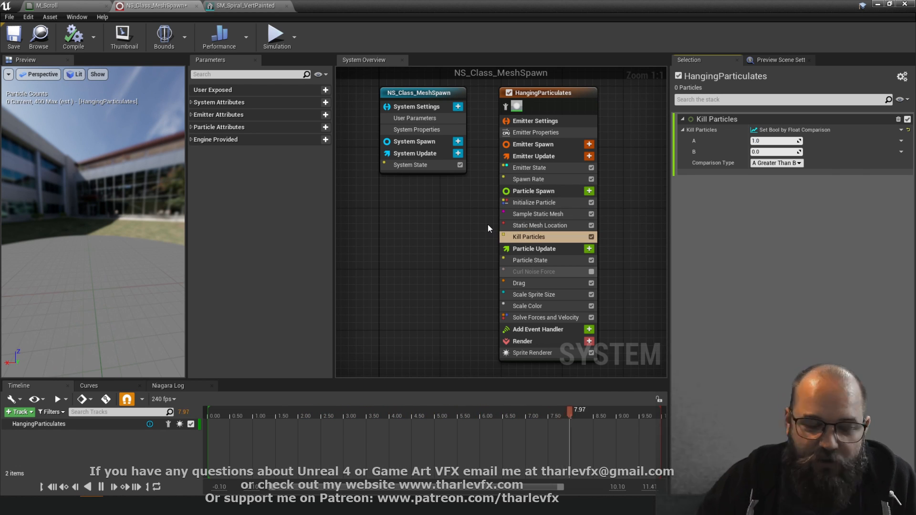
Enable Show Parameter Writes and inspect MeshColor, MeshNormal and MeshPosition from mesh sampling.
left_click(537, 212)
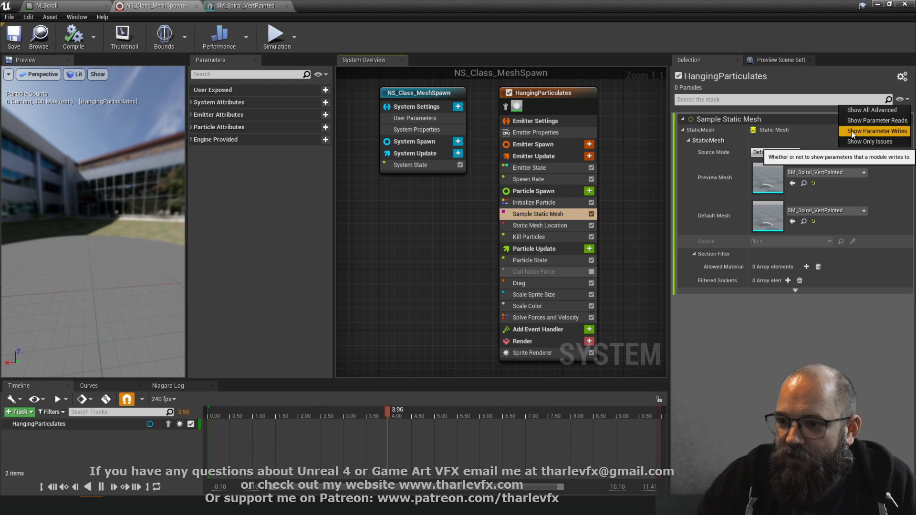
left_click(878, 131)
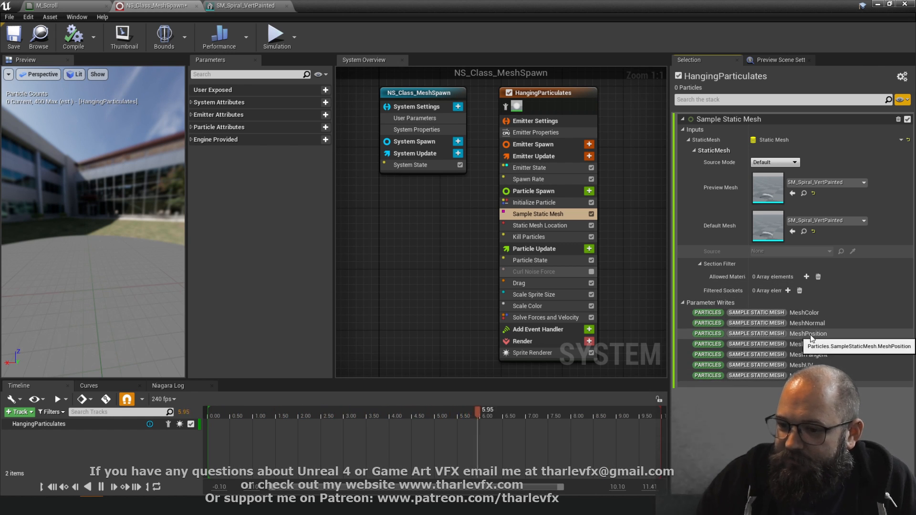
left_click(539, 225)
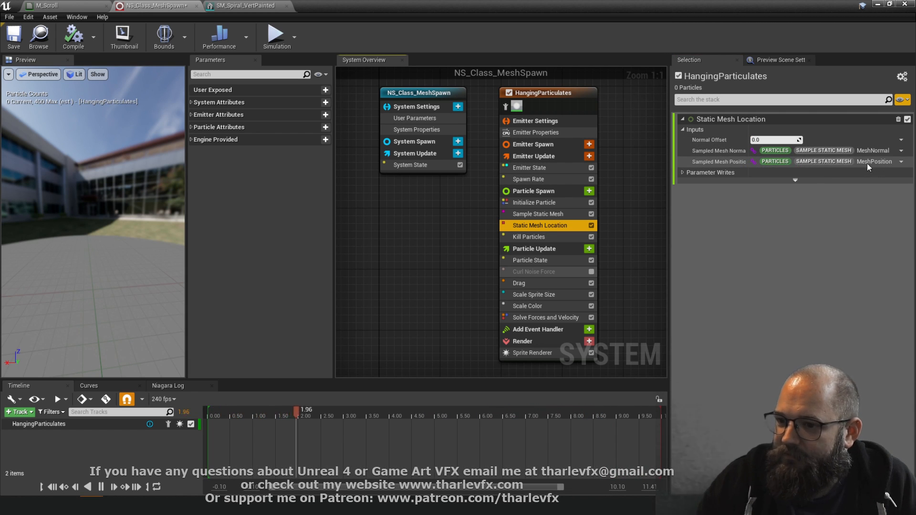
left_click(537, 214)
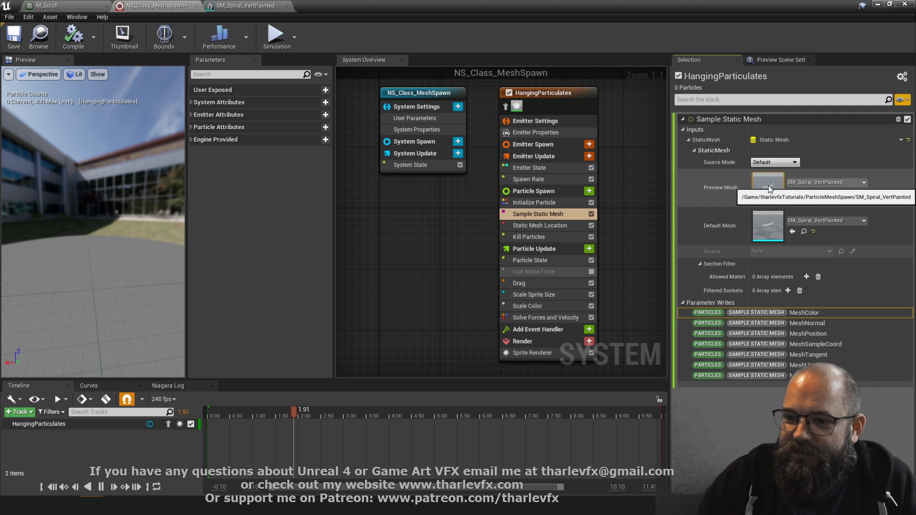
Inspect the painted spiral mesh's vertex colours, then return to NS_Class_MeshSpawn.
left_click(244, 6)
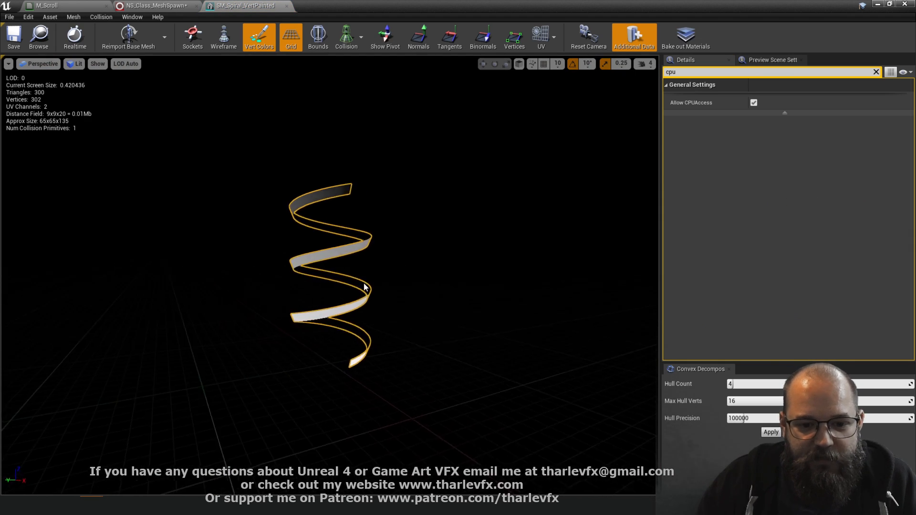
scroll("down", 3)
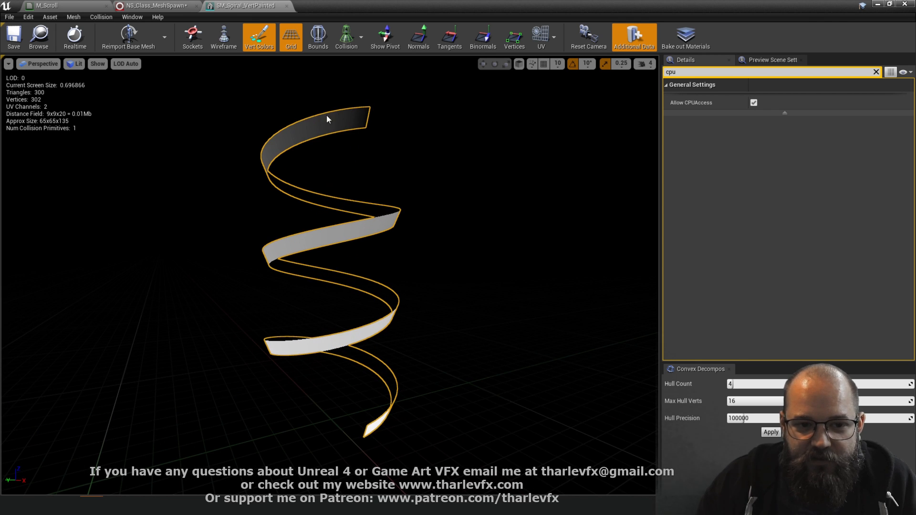
mouse_move(394, 296)
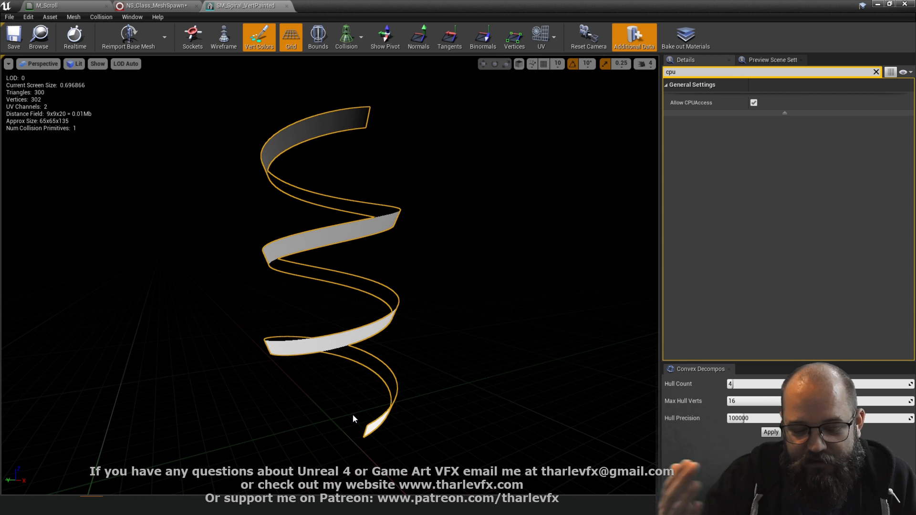
mouse_move(336, 285)
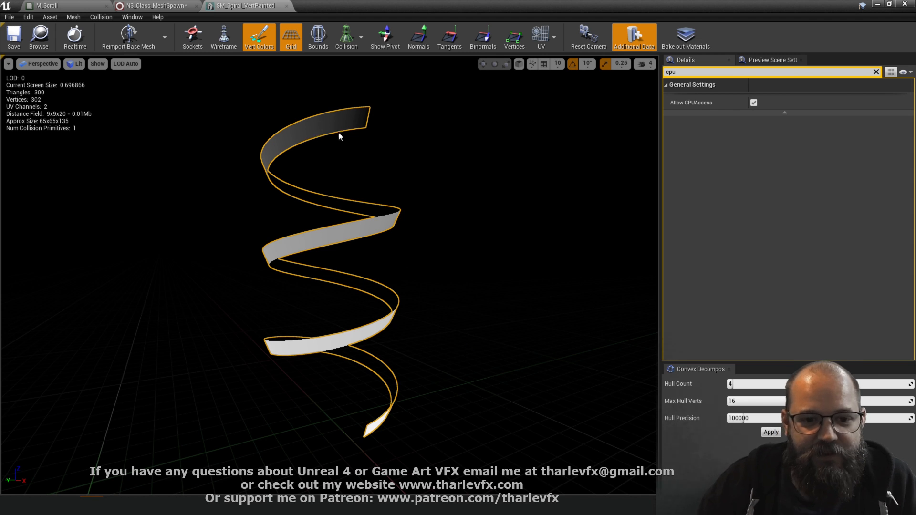
mouse_move(347, 373)
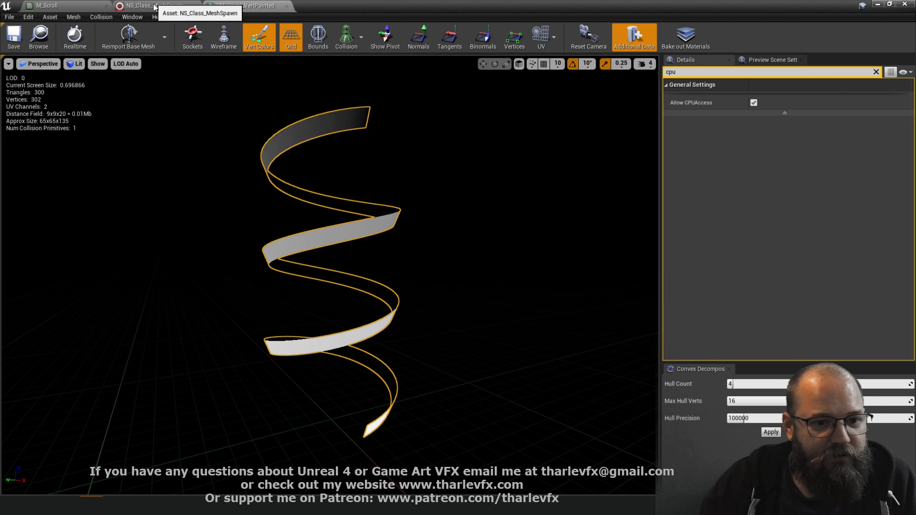
left_click(140, 5)
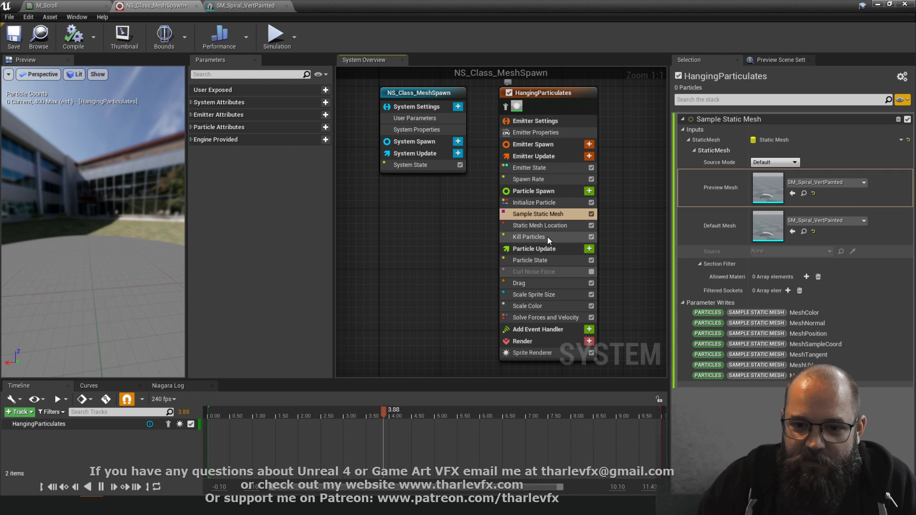
Feed Kill Particles input A from Make Float from Linear Color, sampling MeshColor's R channel.
left_click(528, 236)
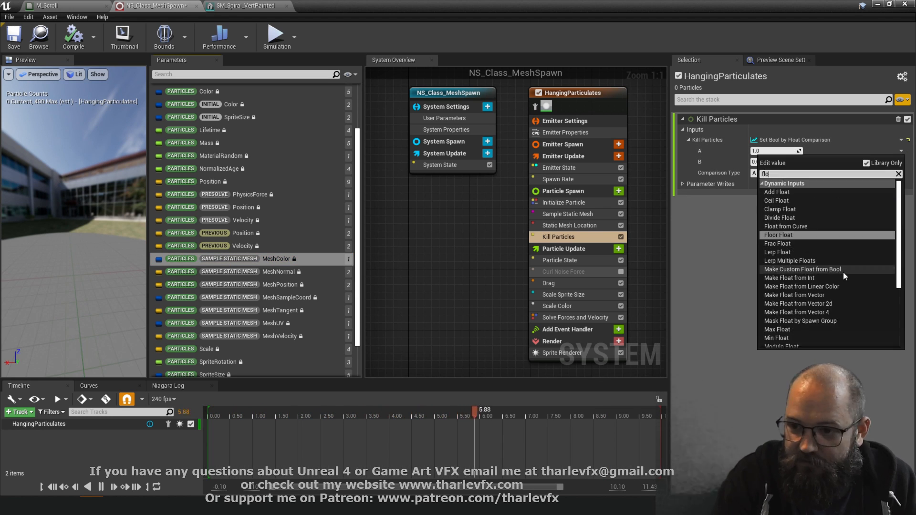
type("float from lin")
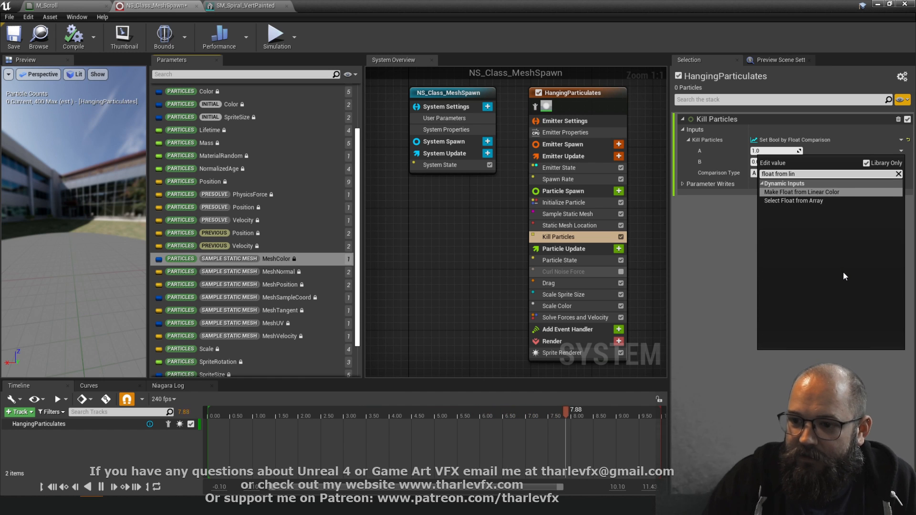
left_click(801, 192)
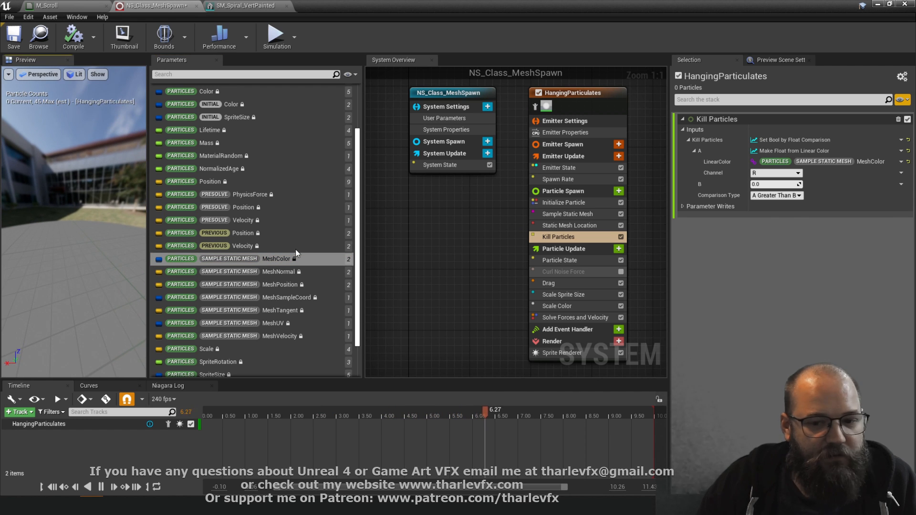
Try threshold B at 0.25 then 0.5 so particles die above the red value.
type("0.25")
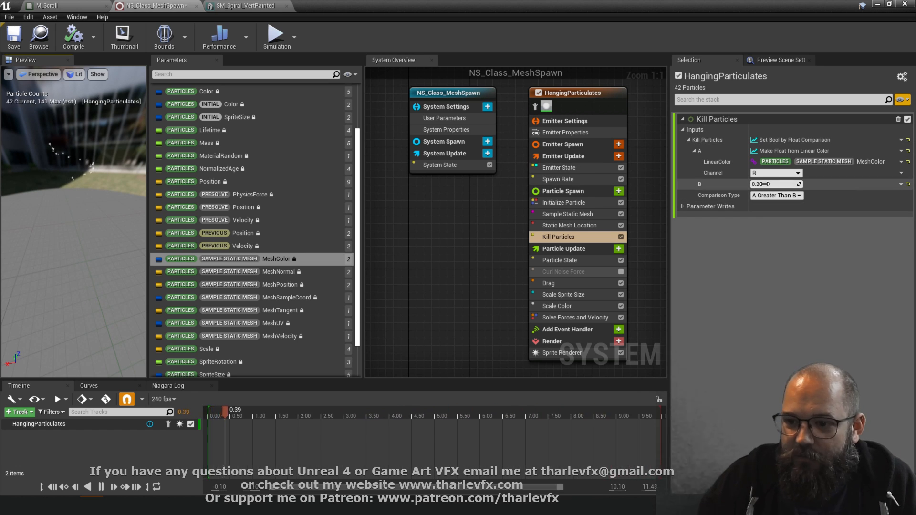
type("0.5")
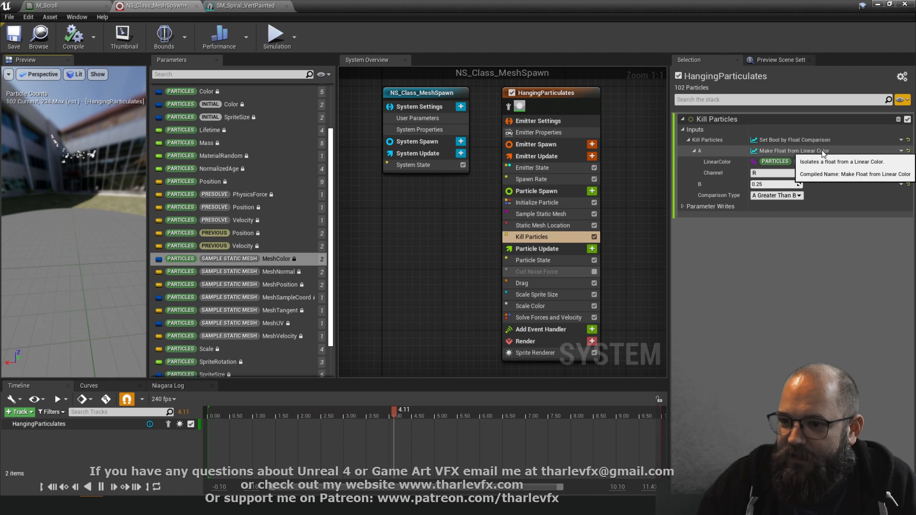
Cut the linear-colour float, insert an Add Float in A, paste it back and add engine Time, trying -0.5.
right_click(771, 150)
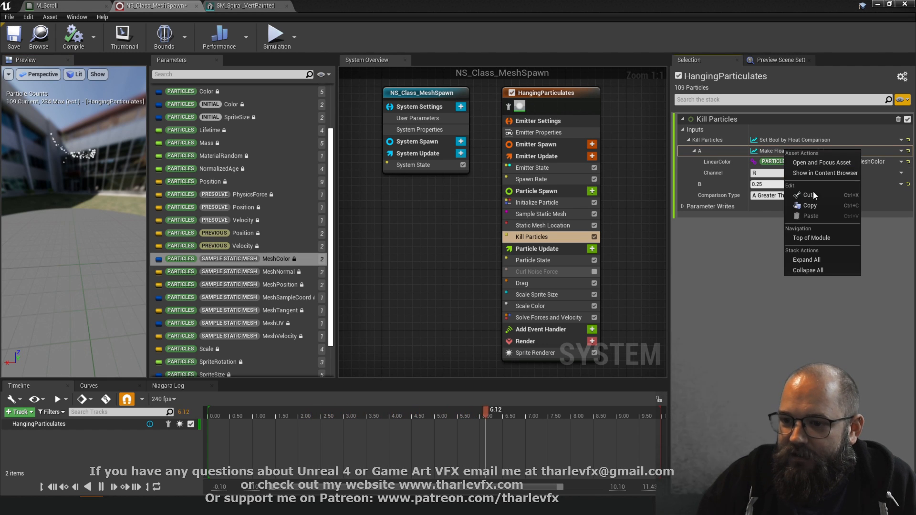
left_click(753, 292)
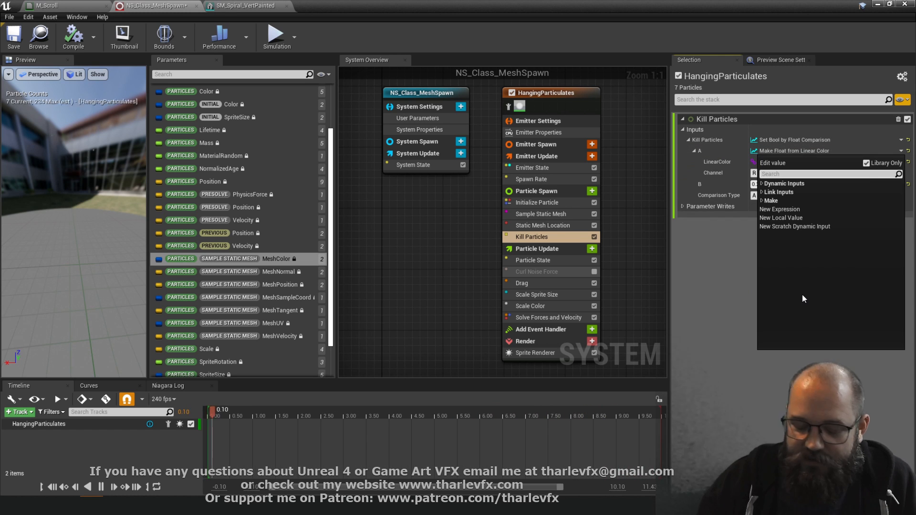
type("add")
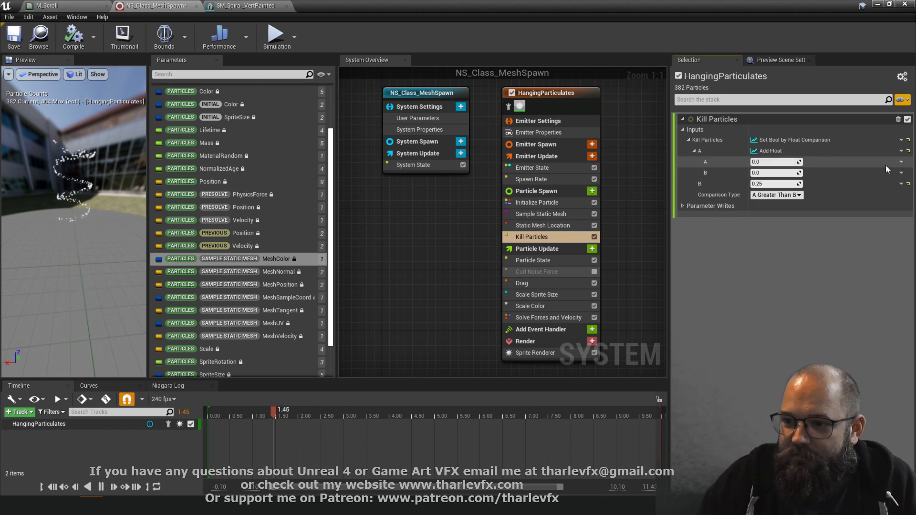
right_click(776, 161)
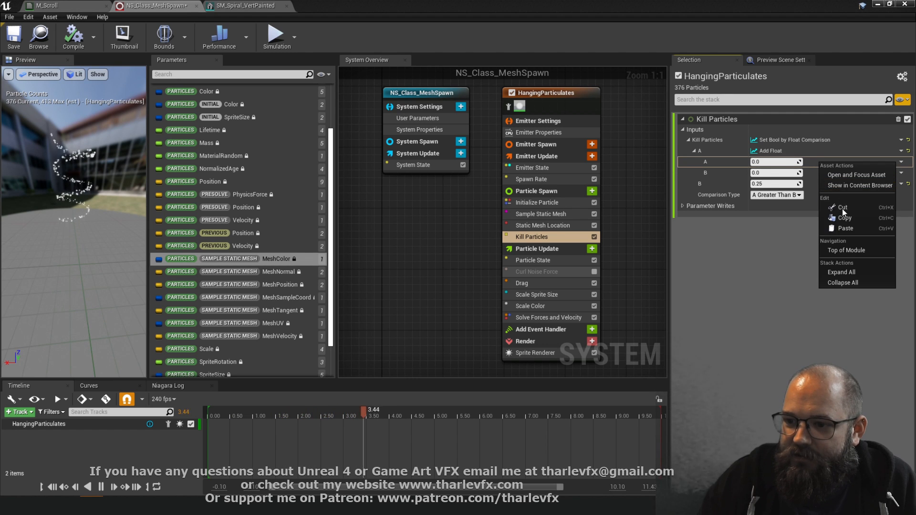
left_click(844, 228)
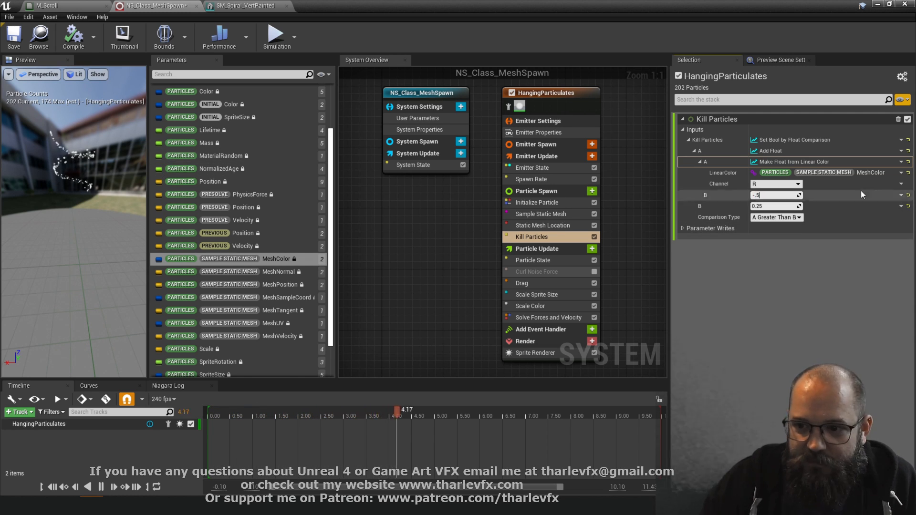
type("-0.5")
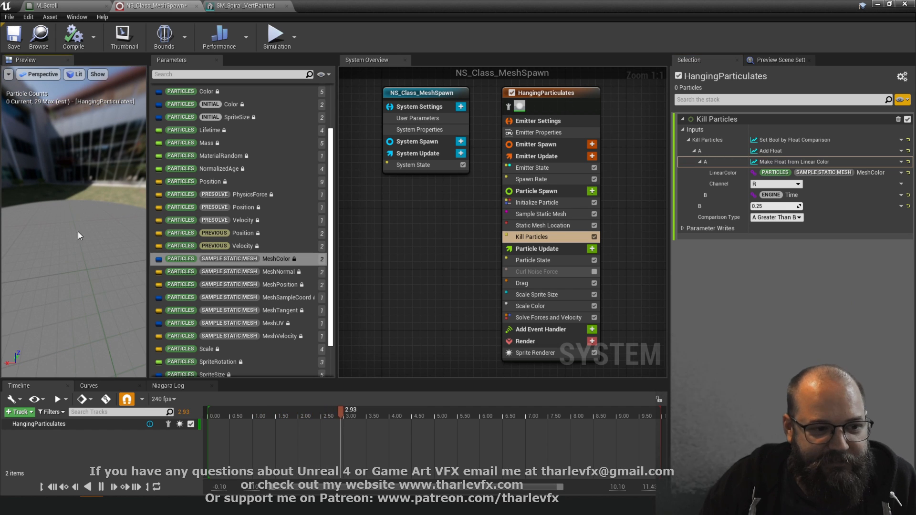
Wrap A in a Modulo Float (fmod) of 1.0 around the Add Float and lower Kill B to 0.1.
left_click_drag(340, 415, 432, 415)
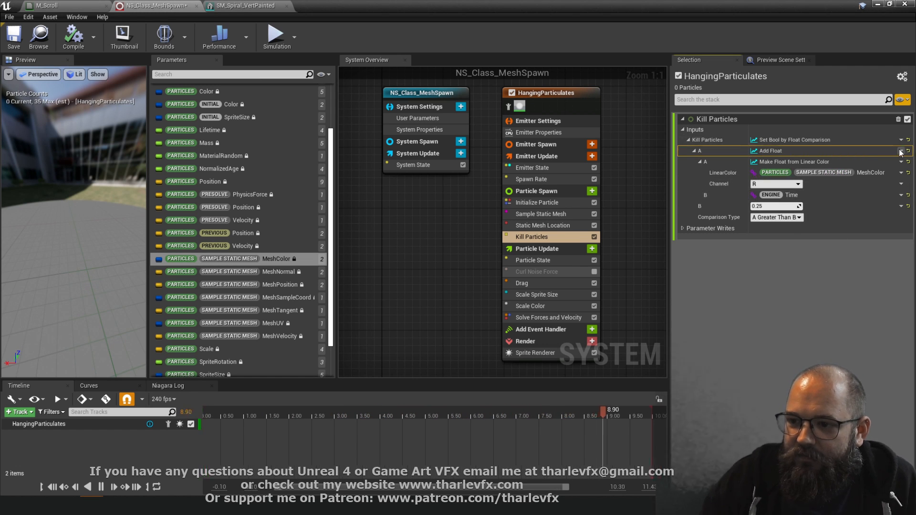
left_click(900, 151)
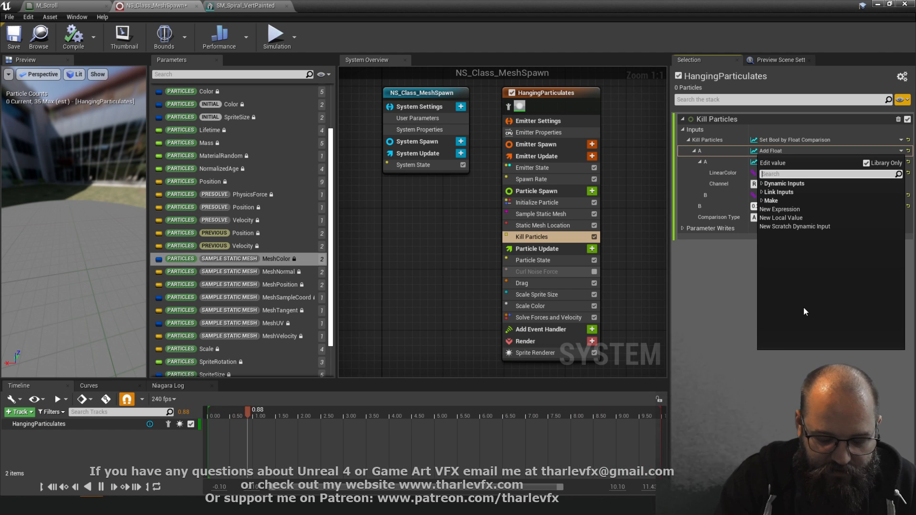
type("fmod")
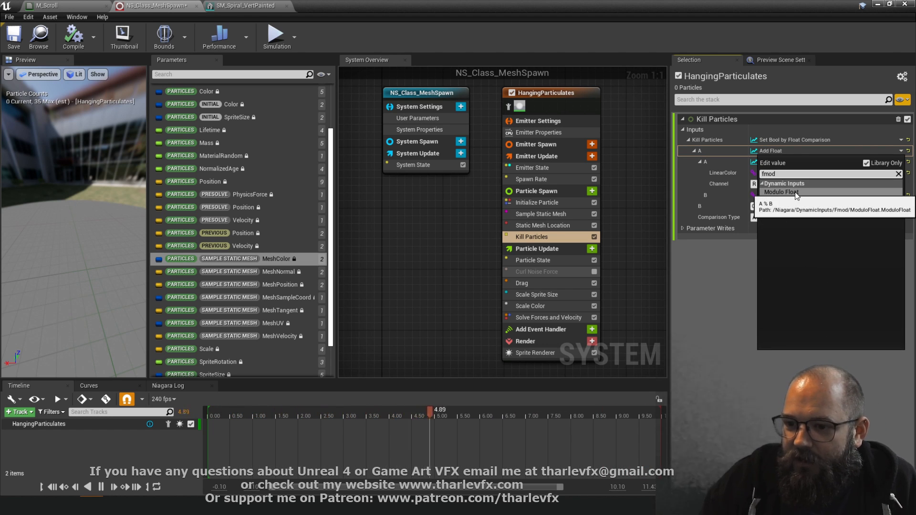
left_click(782, 192)
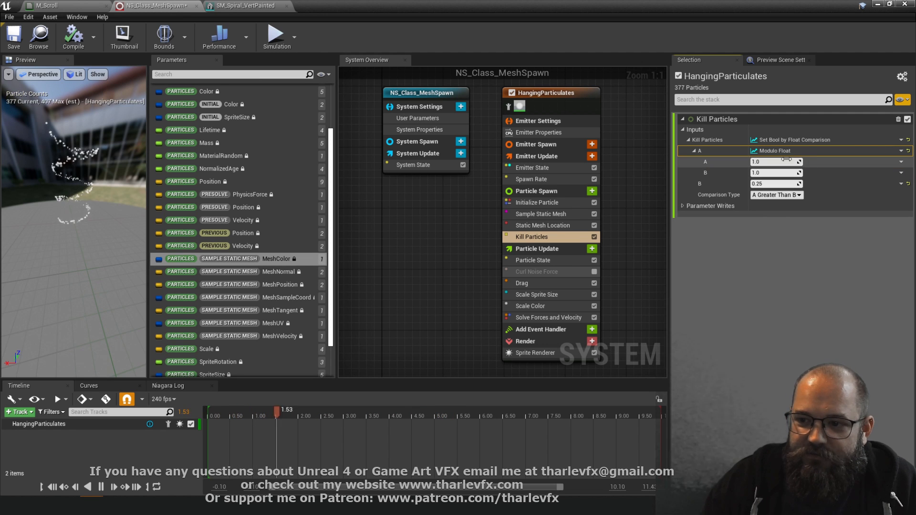
left_click(799, 161)
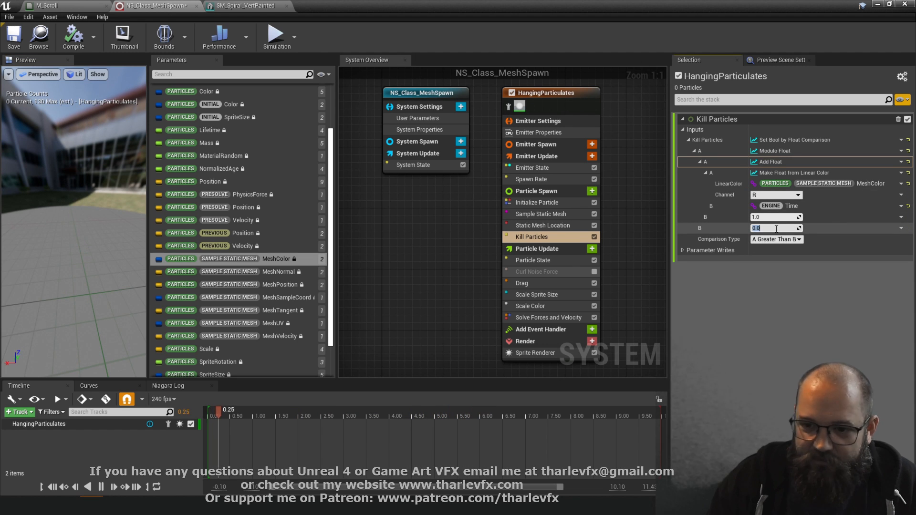
type("0.5")
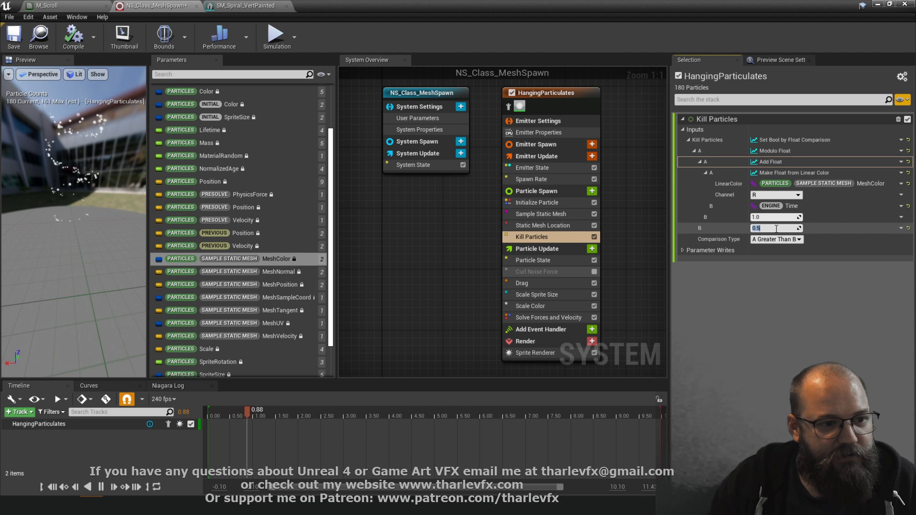
type("0.1")
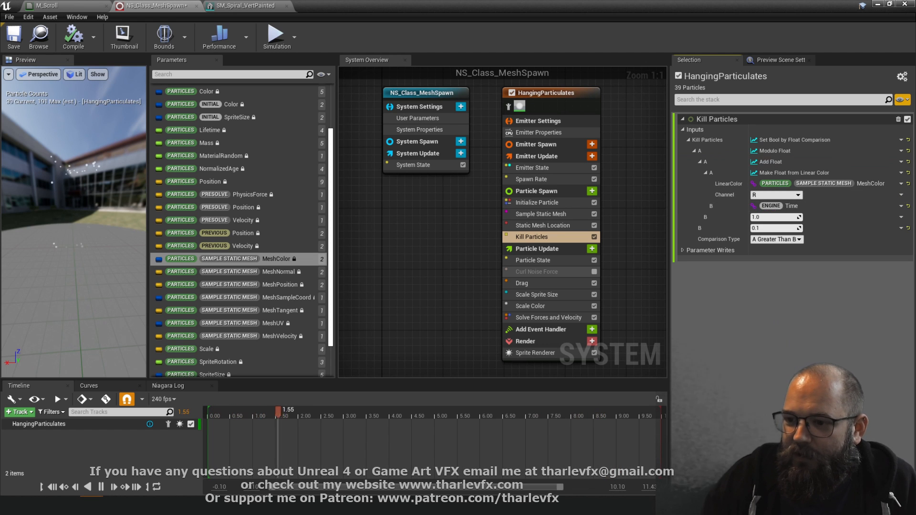
Replace Add Float's B with Multiply Float linking engine Time, scaled by 0.25.
left_click(901, 206)
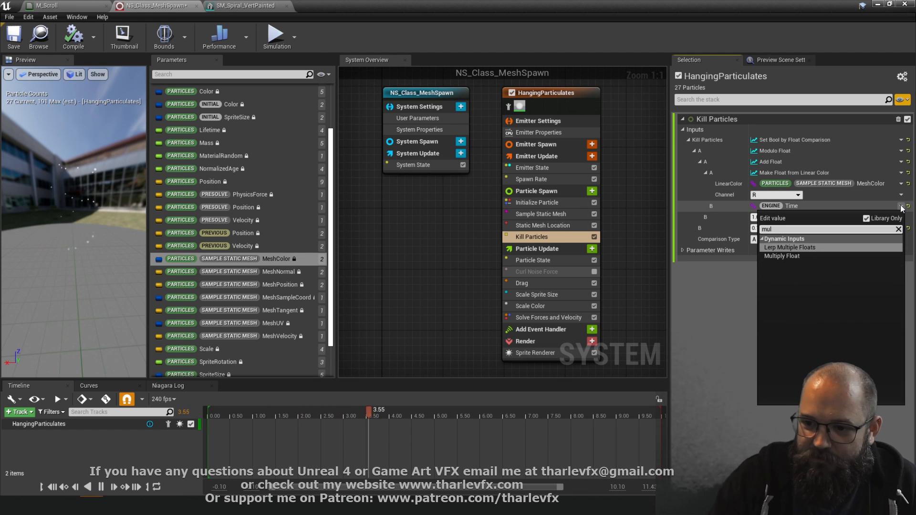
left_click(782, 256)
type("time")
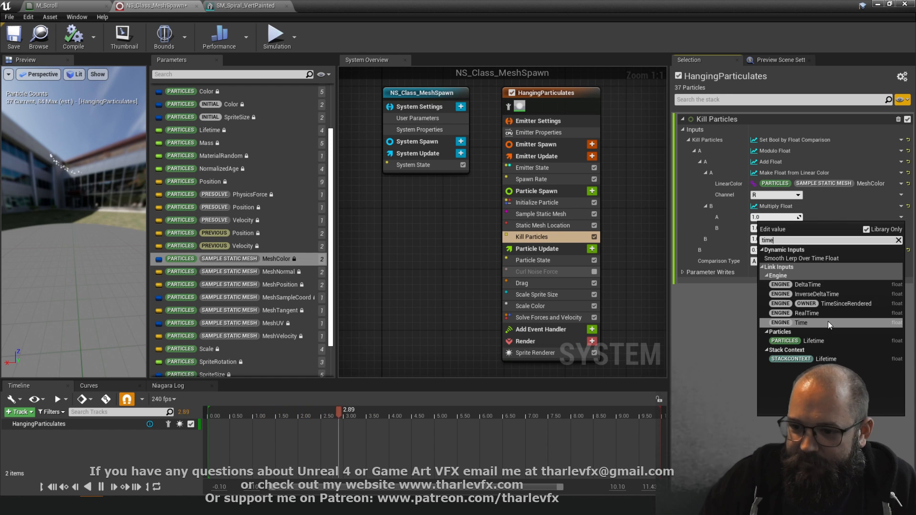
left_click(802, 323)
type("grav")
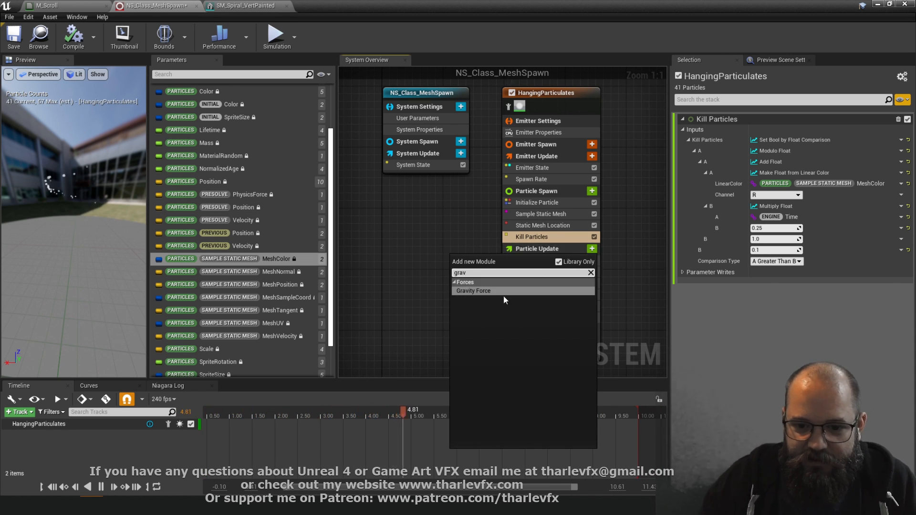
Add a Gravity Force module to Particle Update with Gravity Z of -50.0.
left_click(473, 290)
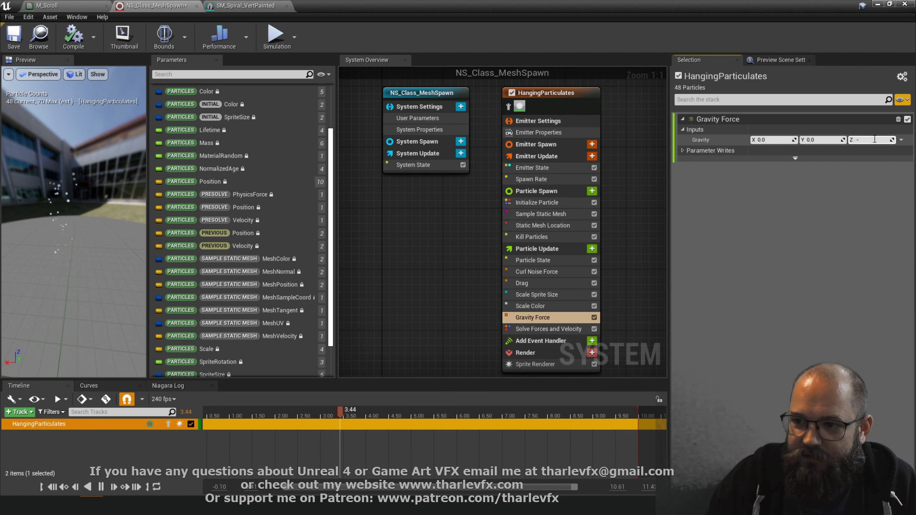
type("-0.5")
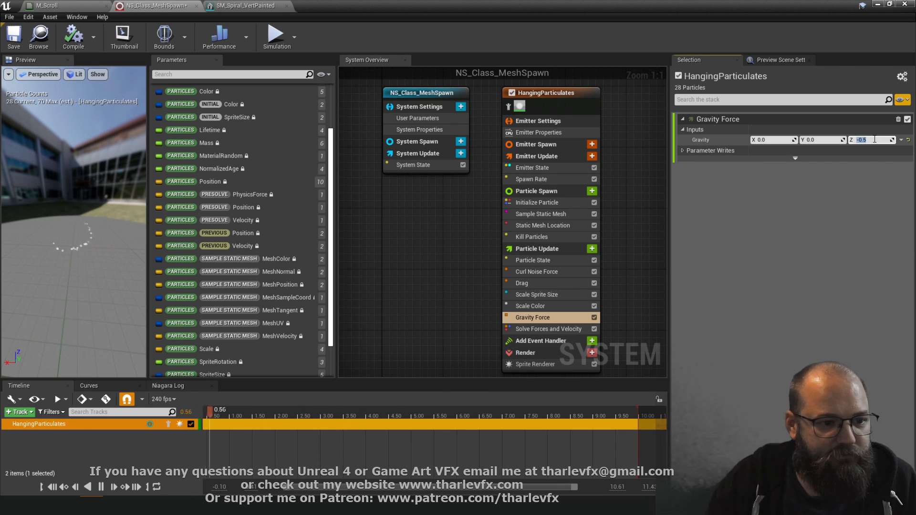
type("-50.0")
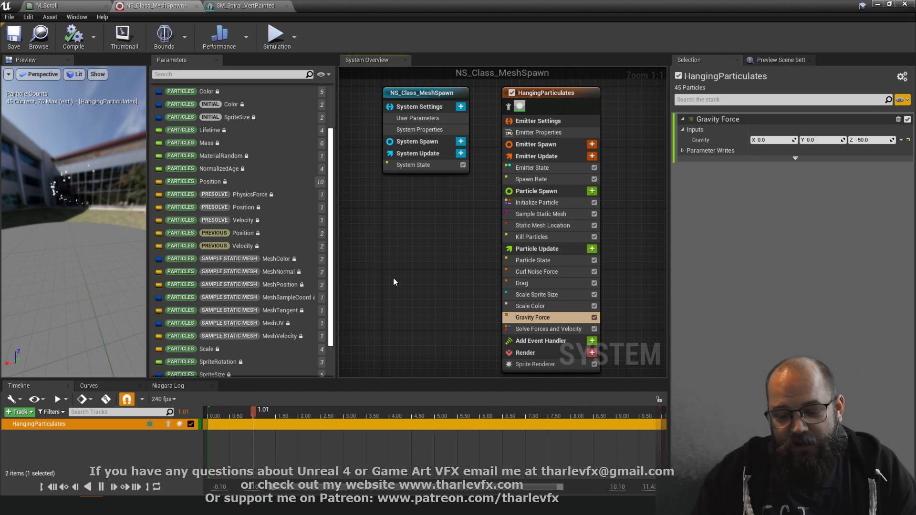
left_click_drag(254, 410, 344, 411)
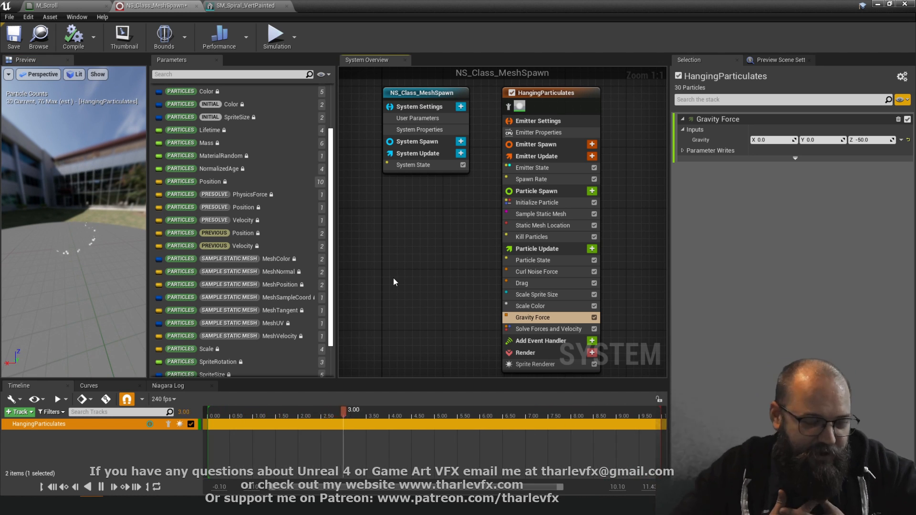